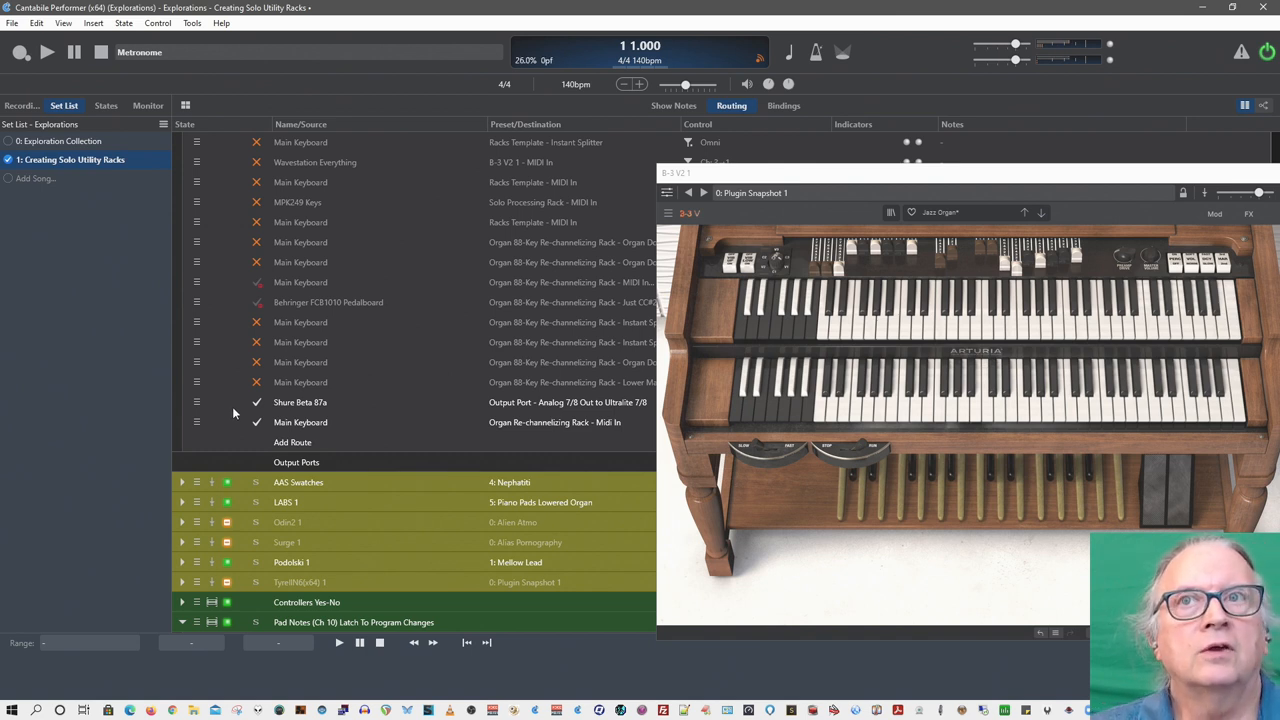
# - Create a new Main Keyboard route targeting the Organ Re-channelizing Rack's MIDI In
pyautogui.click(292, 442)
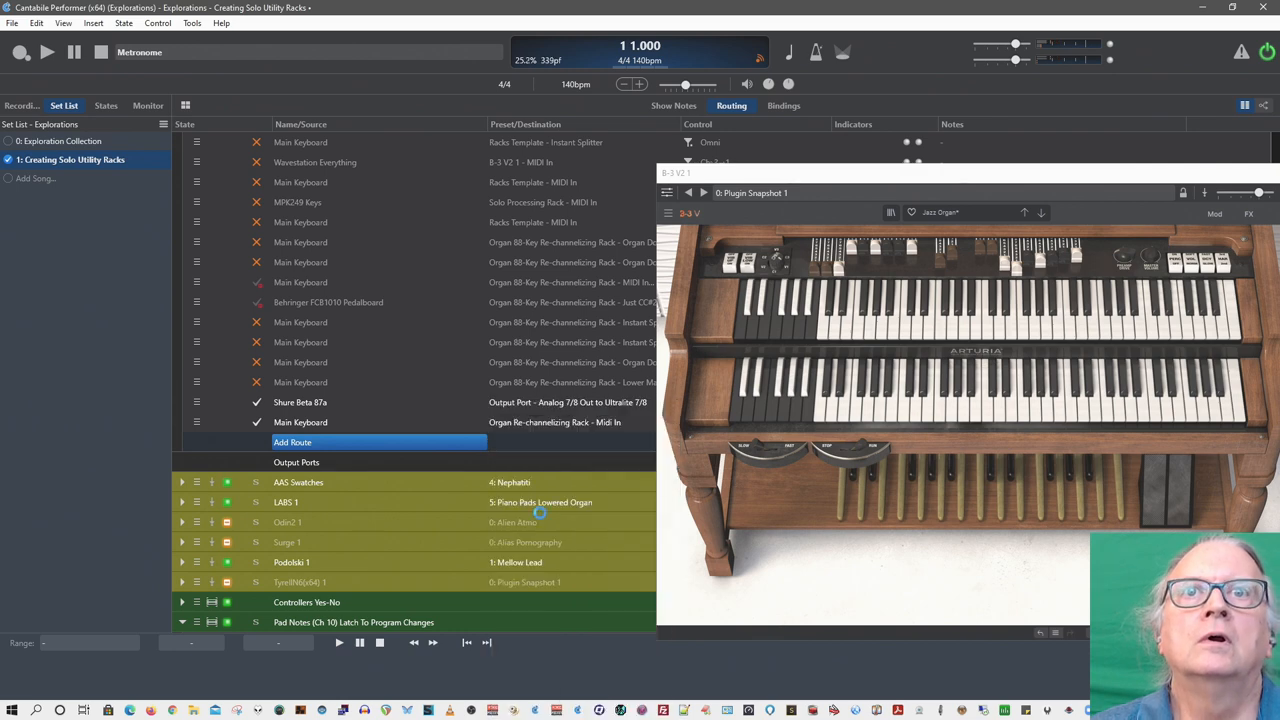
pyautogui.click(570, 442)
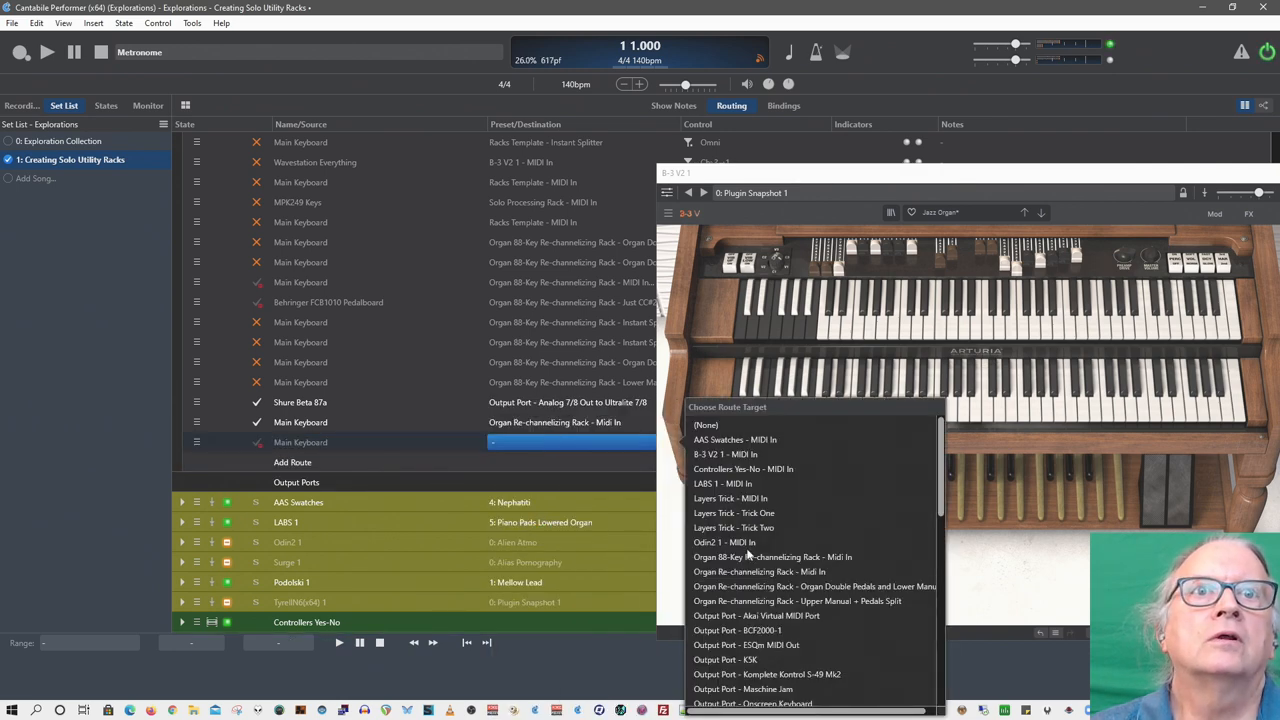
pyautogui.scroll(-3)
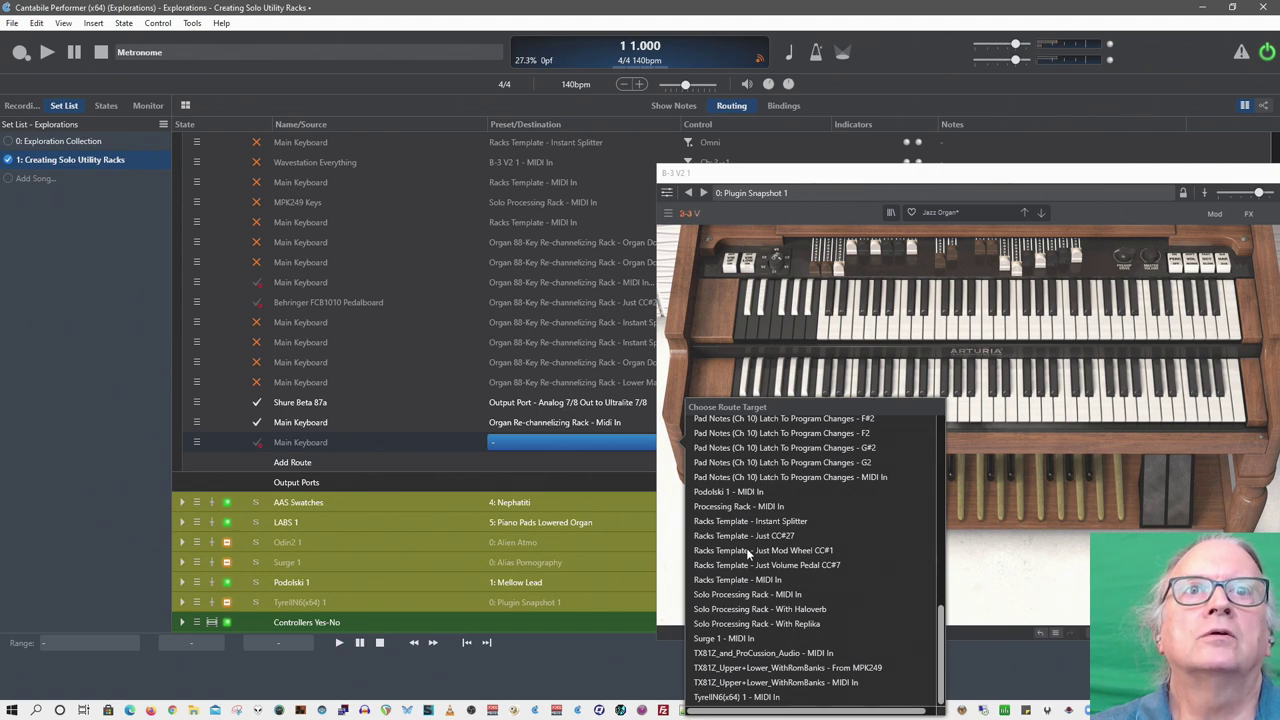
pyautogui.scroll(3)
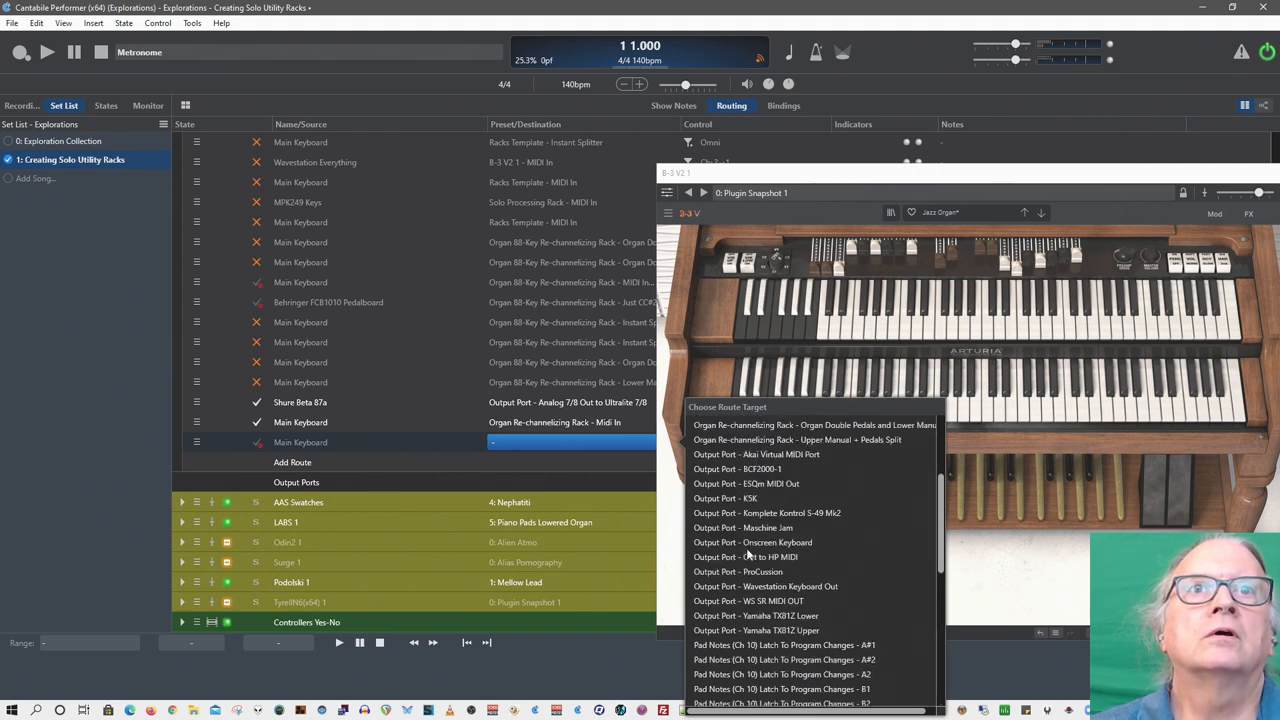
pyautogui.scroll(3)
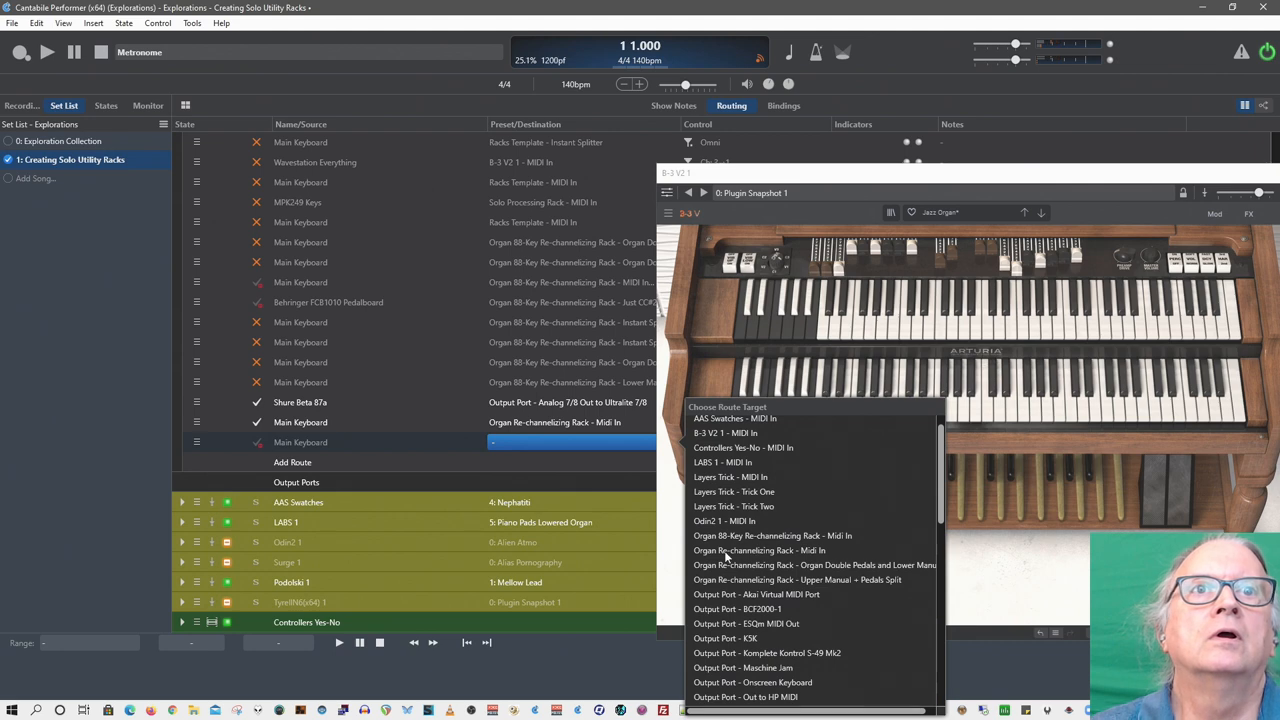
pyautogui.click(772, 535)
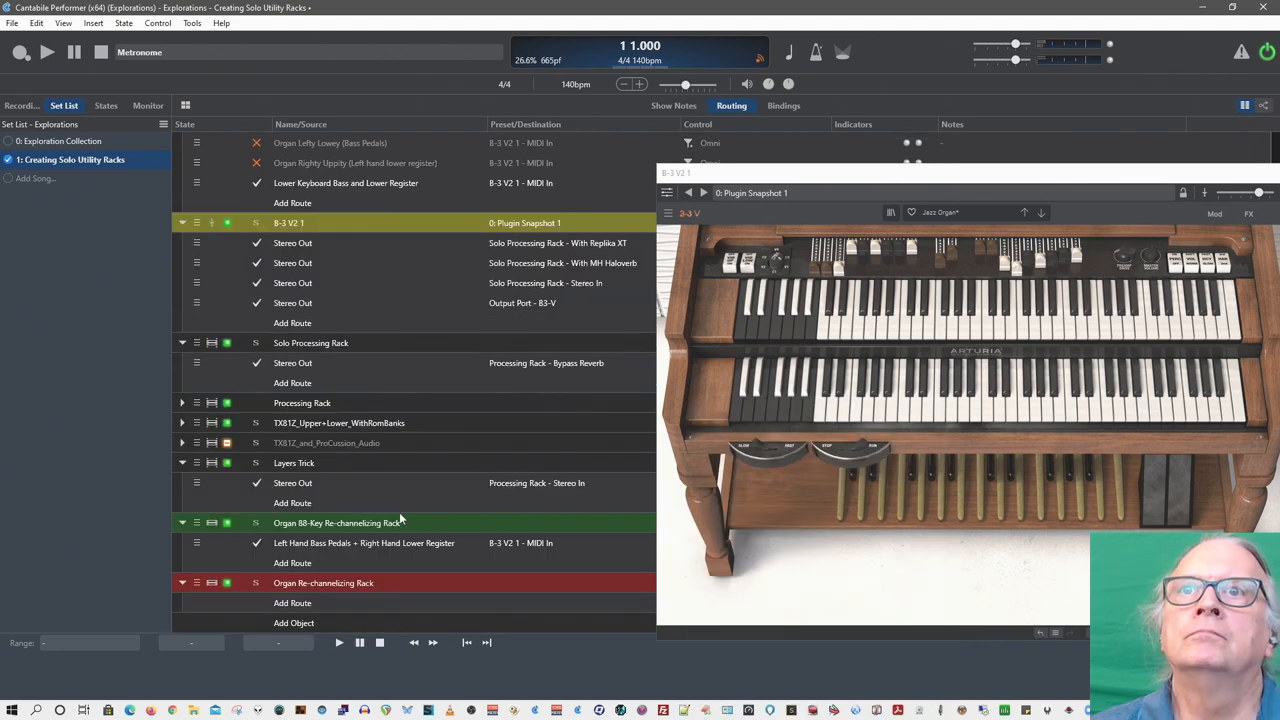
pyautogui.moveTo(363, 543)
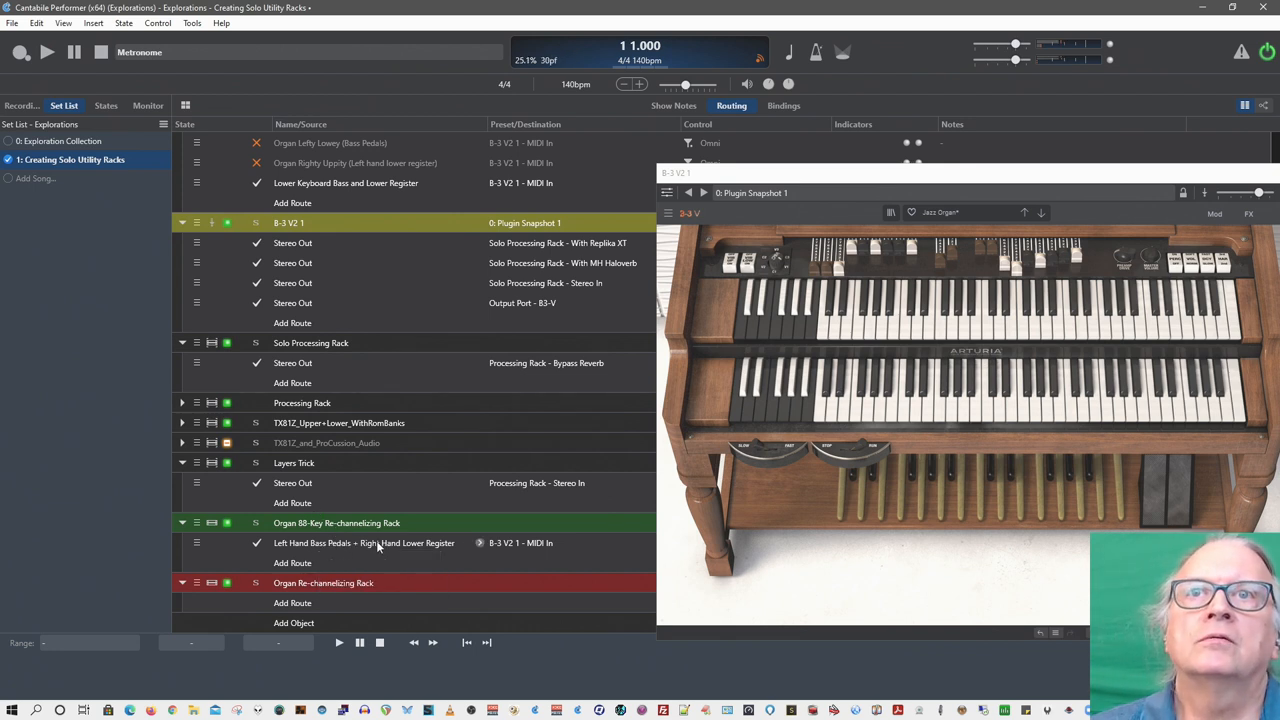
pyautogui.click(480, 543)
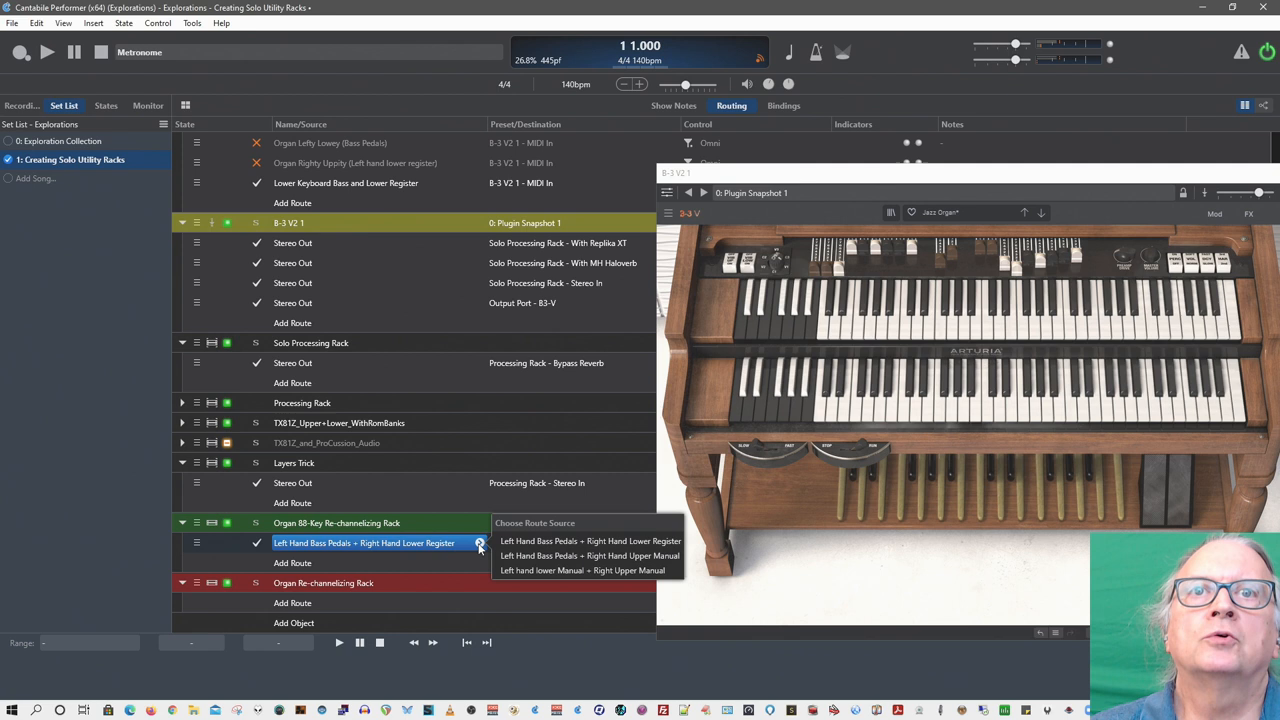
pyautogui.click(590, 541)
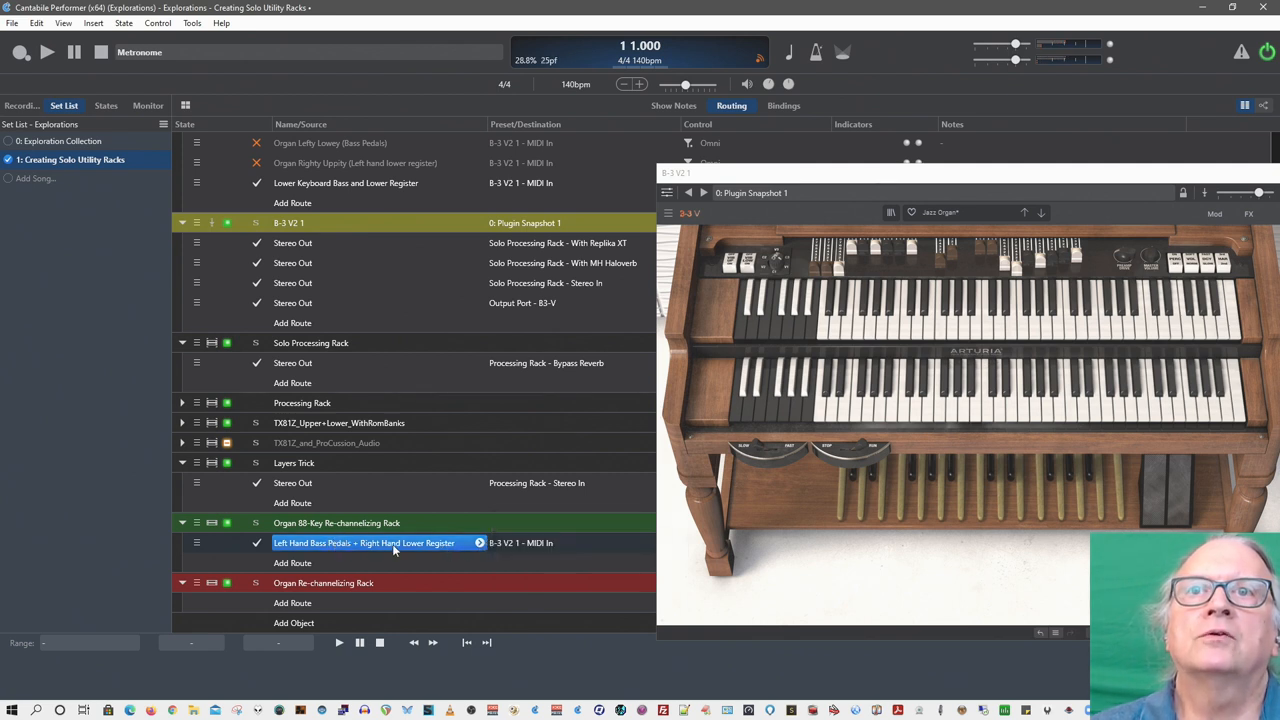
pyautogui.moveTo(393, 543)
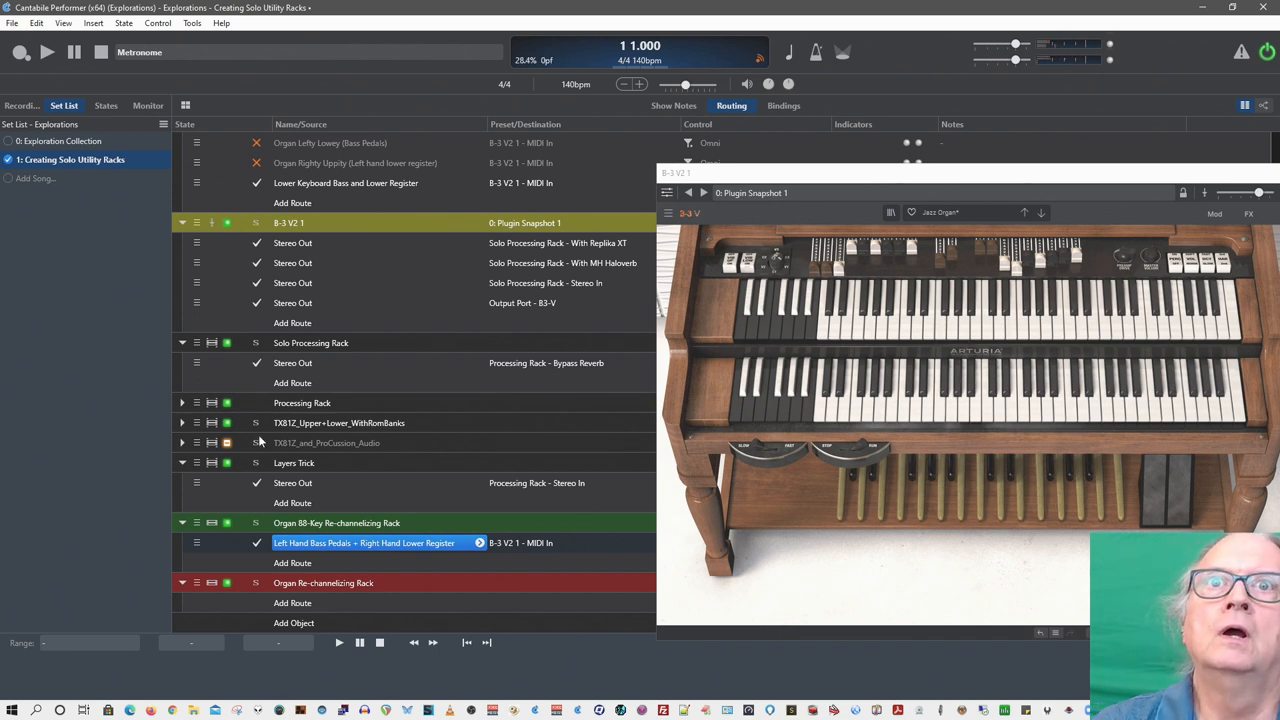
# - Try the Bass Pedals + Right Hand Upper Manual source, then settle on Left hand lower Manual + Right Upper Manual
pyautogui.click(480, 542)
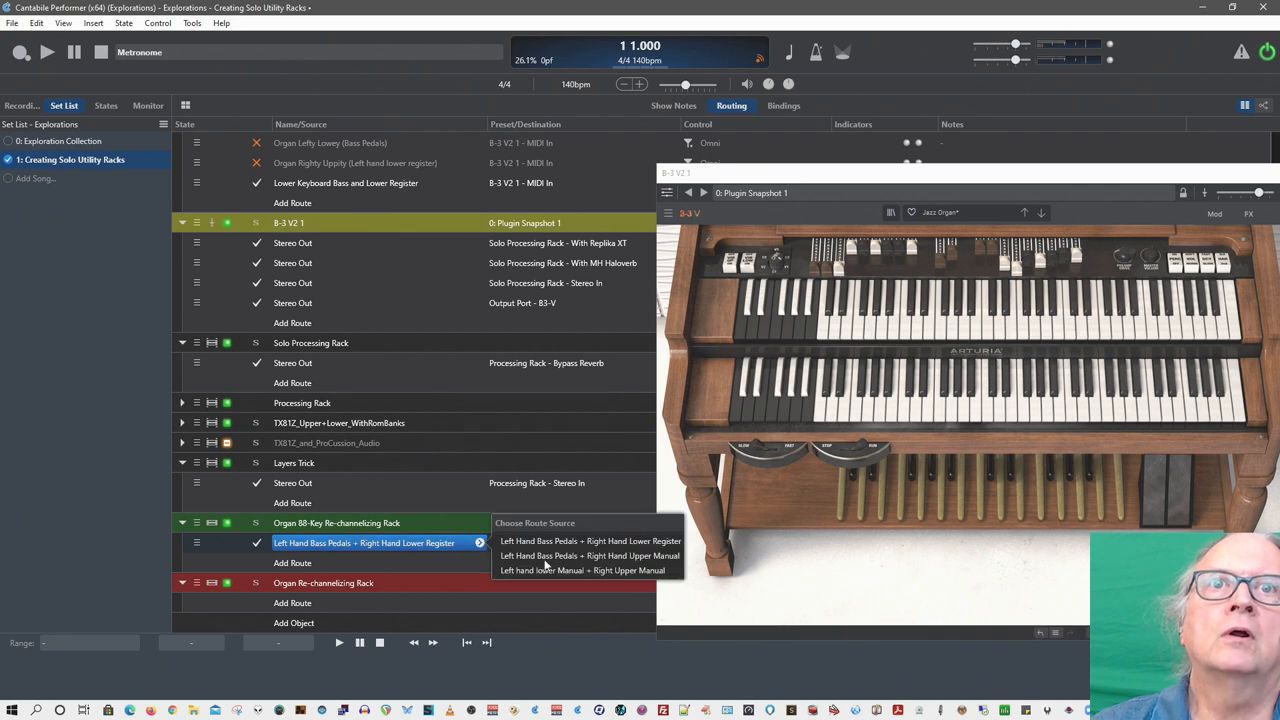
pyautogui.click(589, 555)
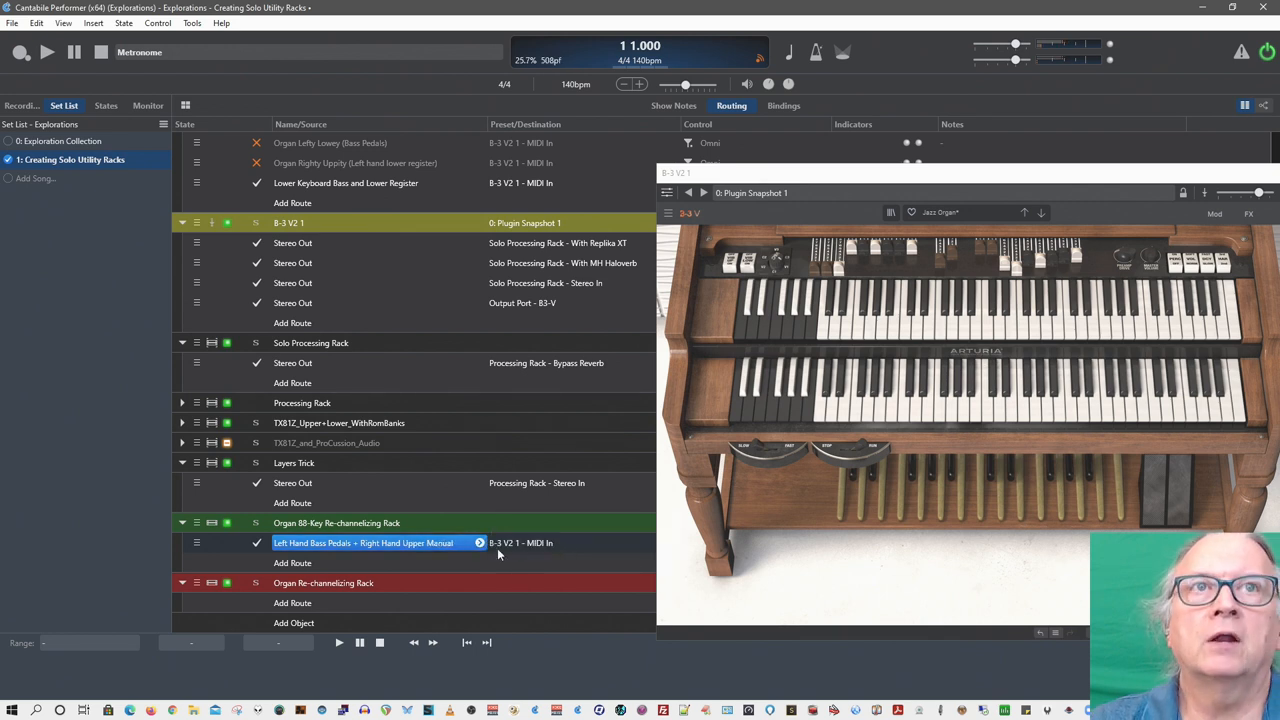
pyautogui.moveTo(520, 543)
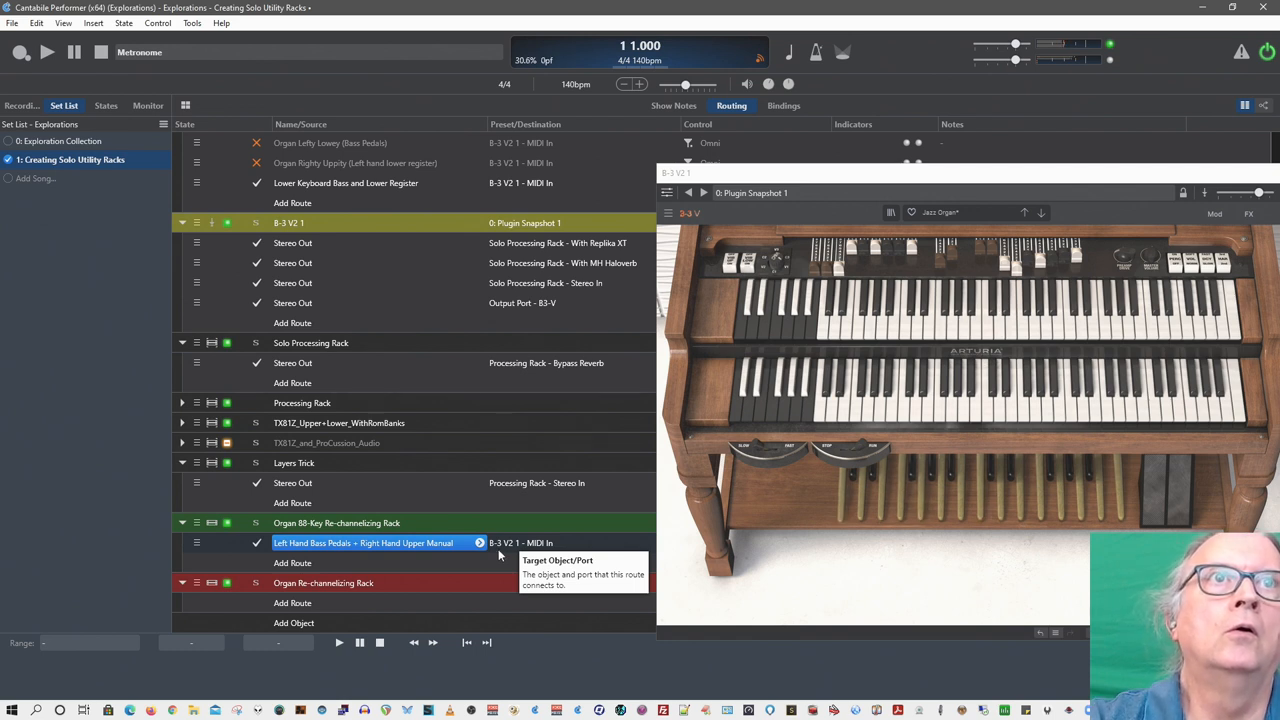
pyautogui.moveTo(500, 555)
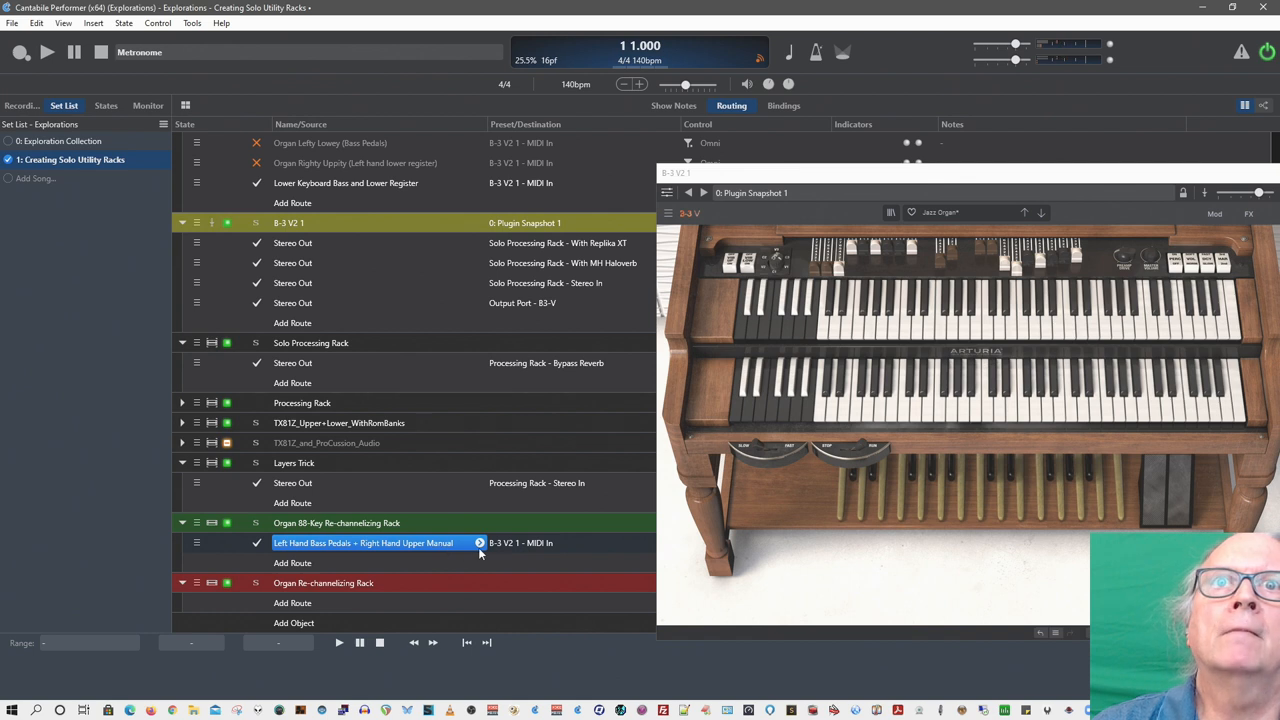
pyautogui.click(479, 542)
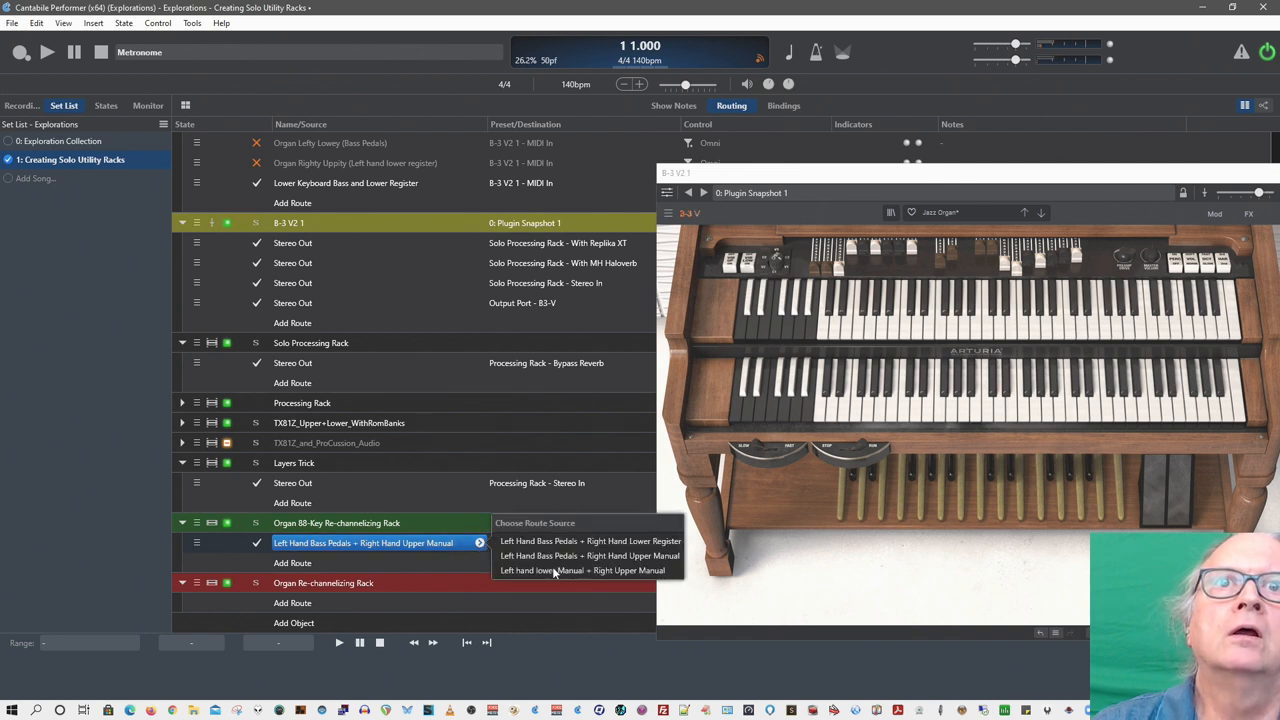
pyautogui.click(580, 570)
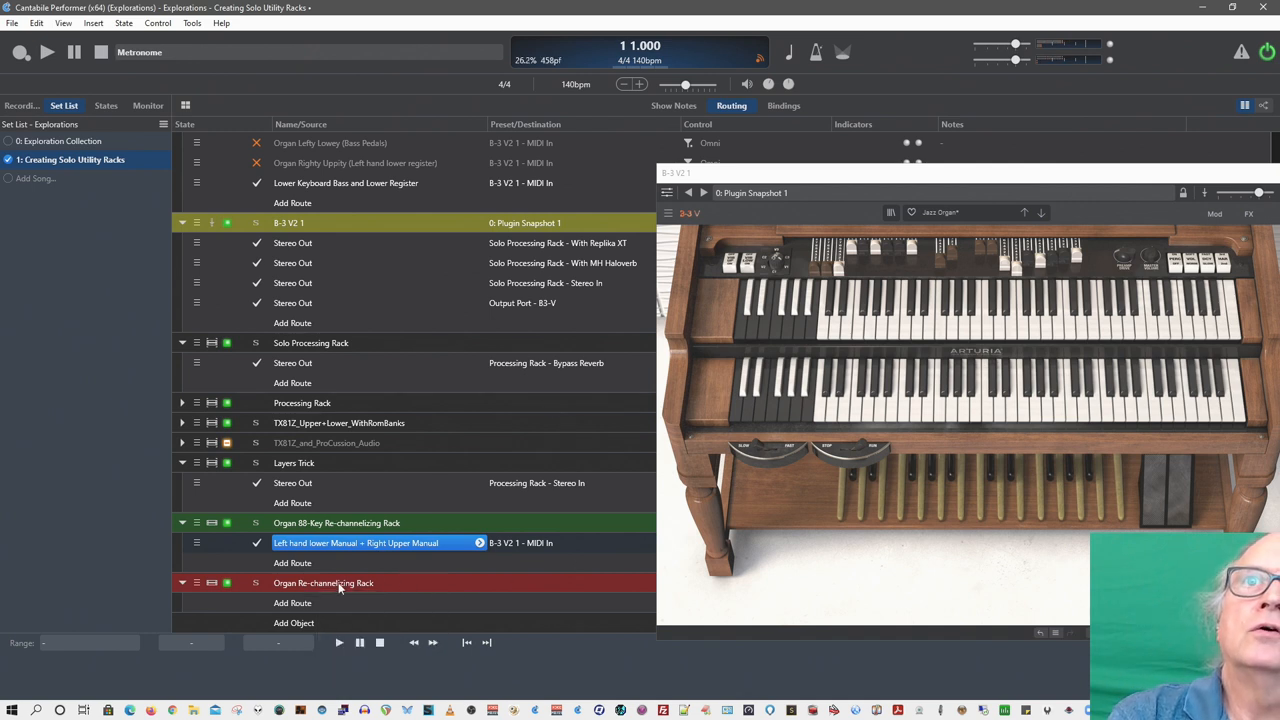
pyautogui.moveTo(292, 602)
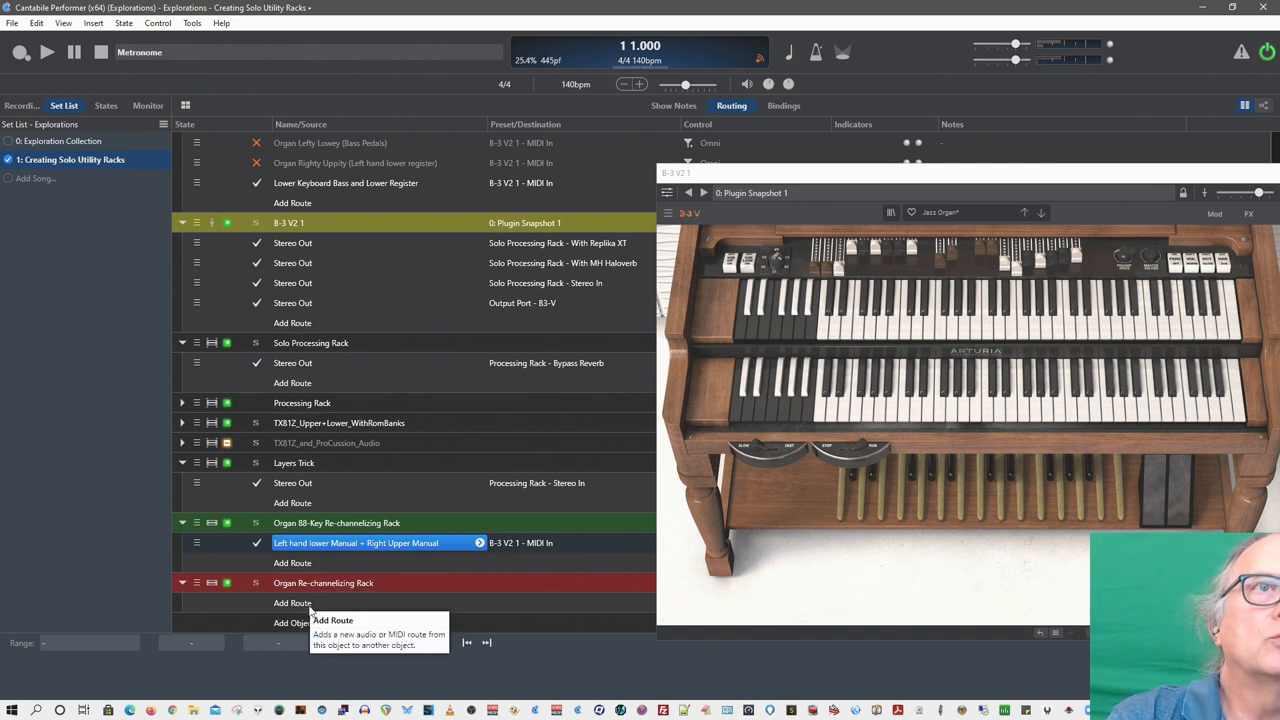
# - Add a To Ch 3 Bass Pedals route from the Organ Re-channelizing Rack into B-3 V2 1 - MIDI In
pyautogui.click(292, 603)
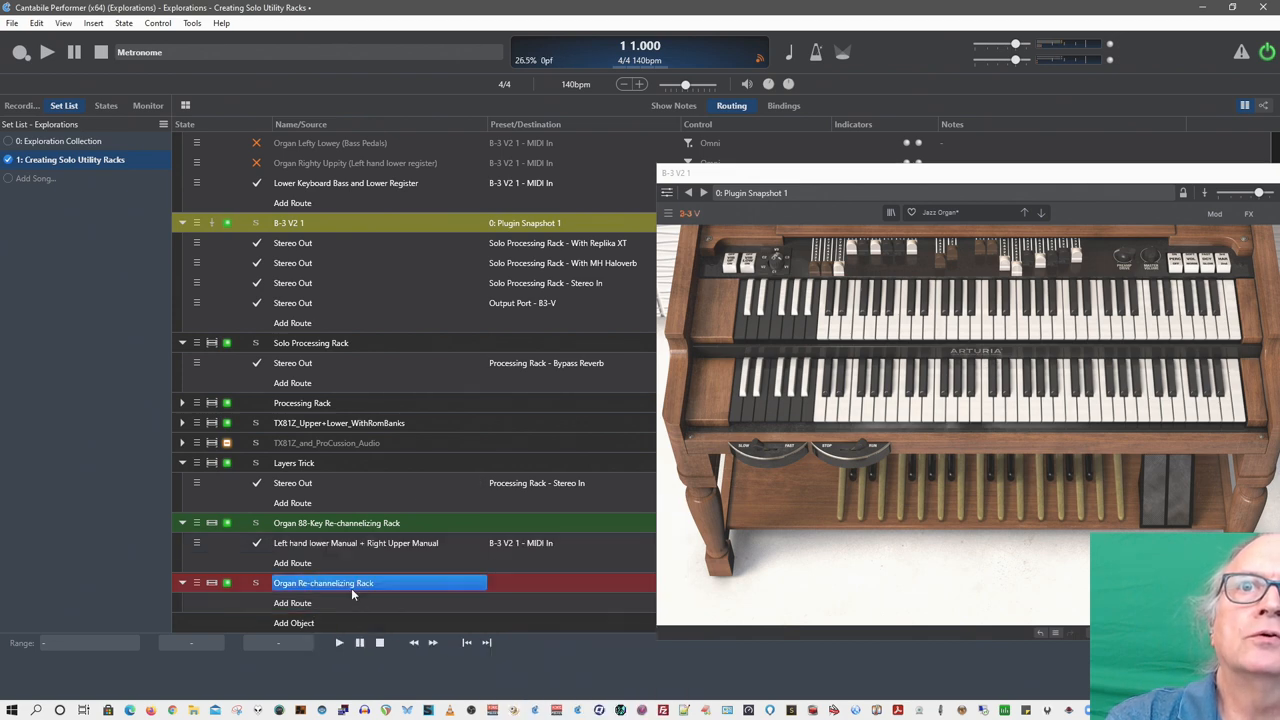
pyautogui.scroll(-3)
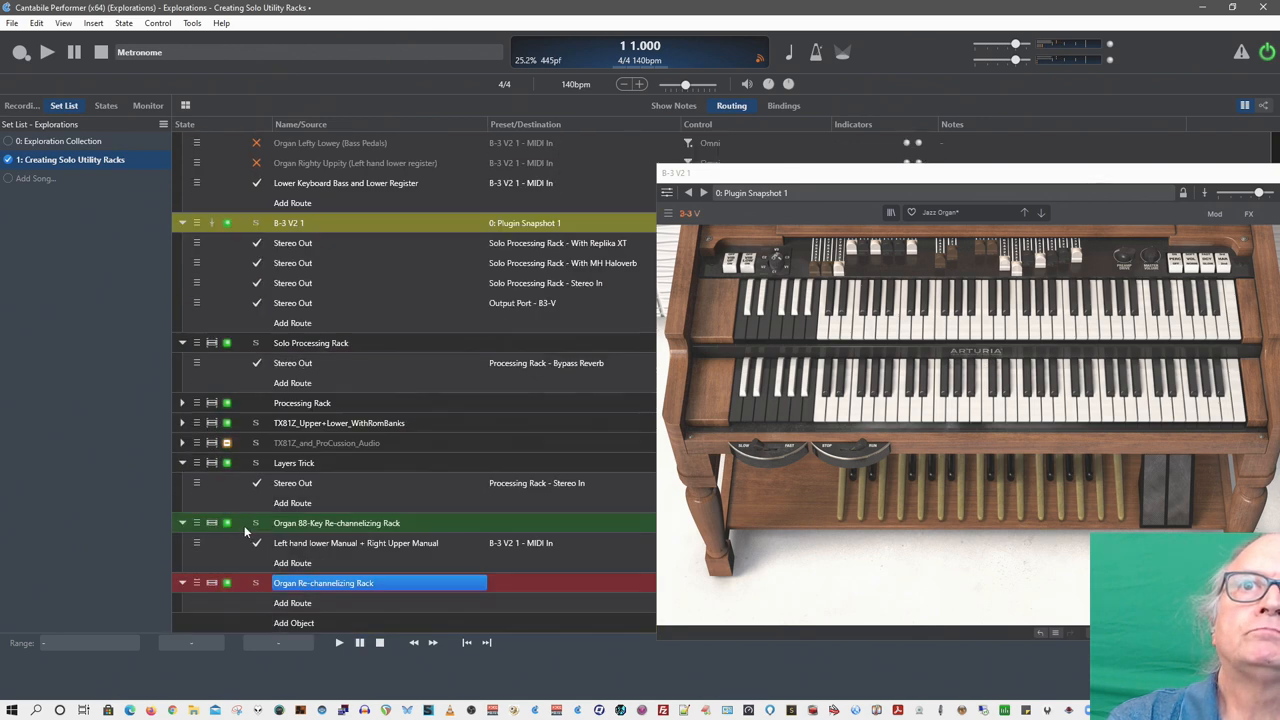
pyautogui.click(292, 603)
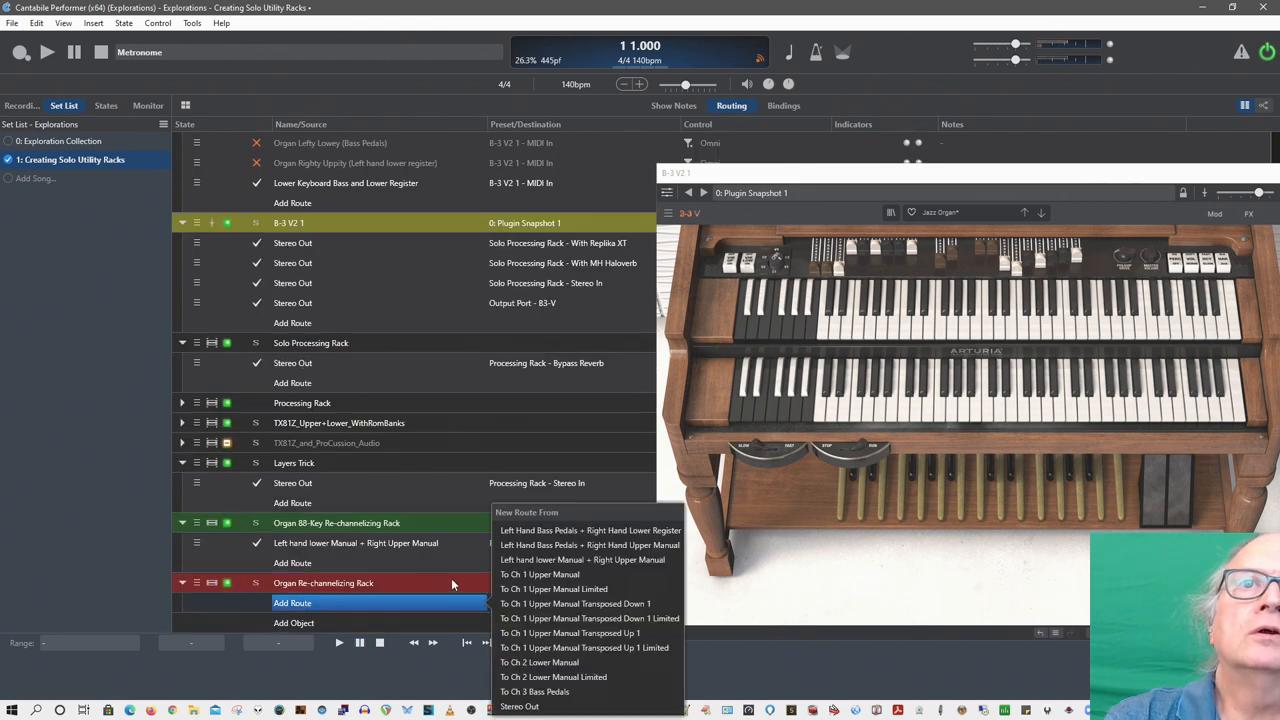
pyautogui.moveTo(540, 643)
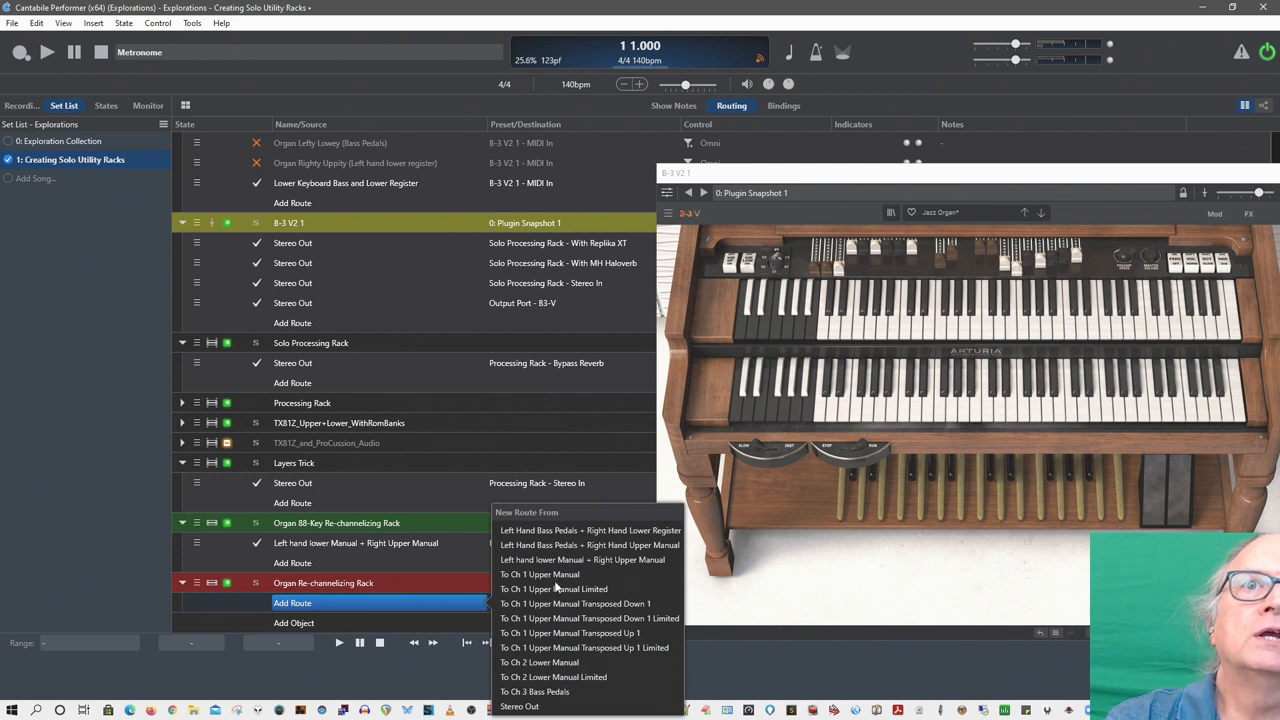
pyautogui.click(534, 691)
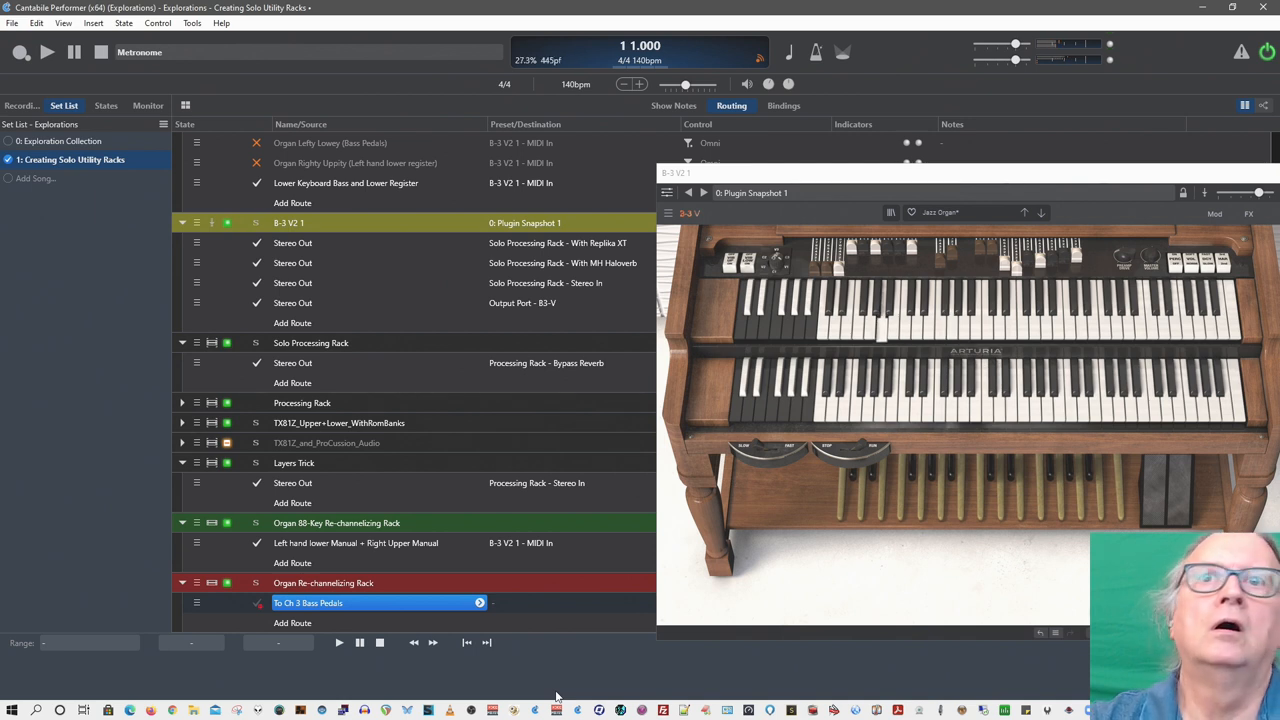
pyautogui.click(479, 602)
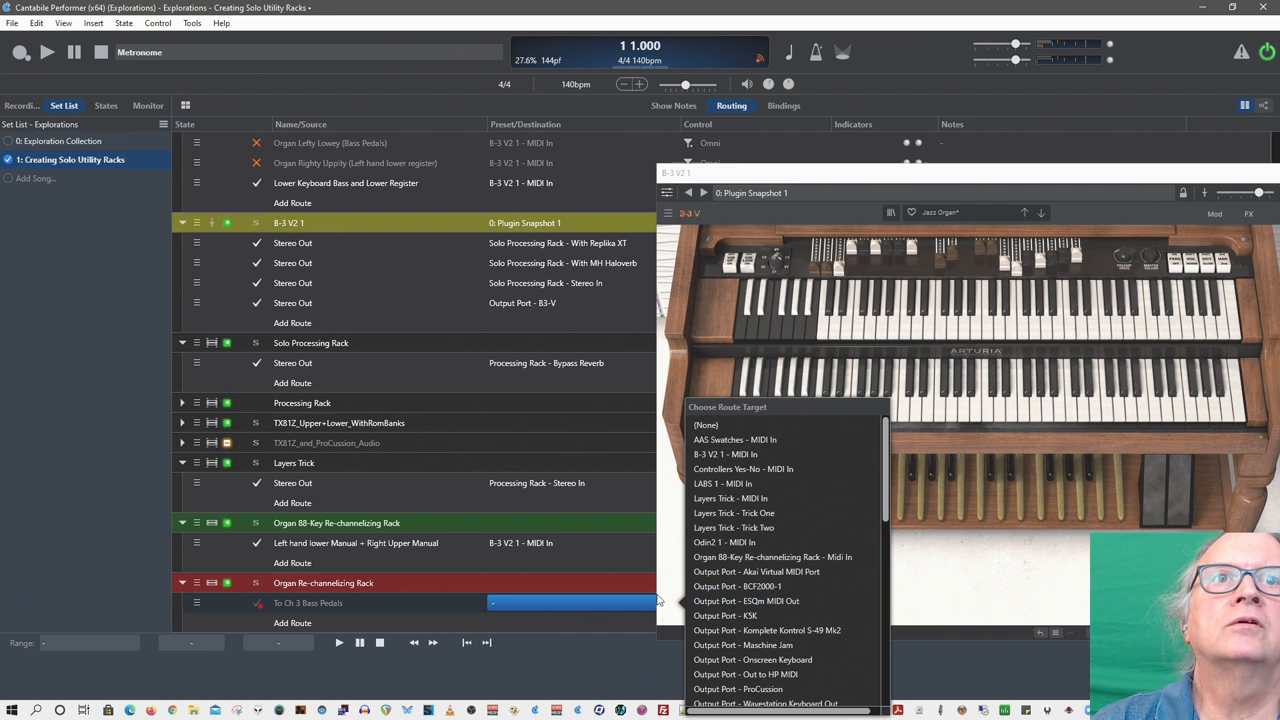
pyautogui.click(725, 454)
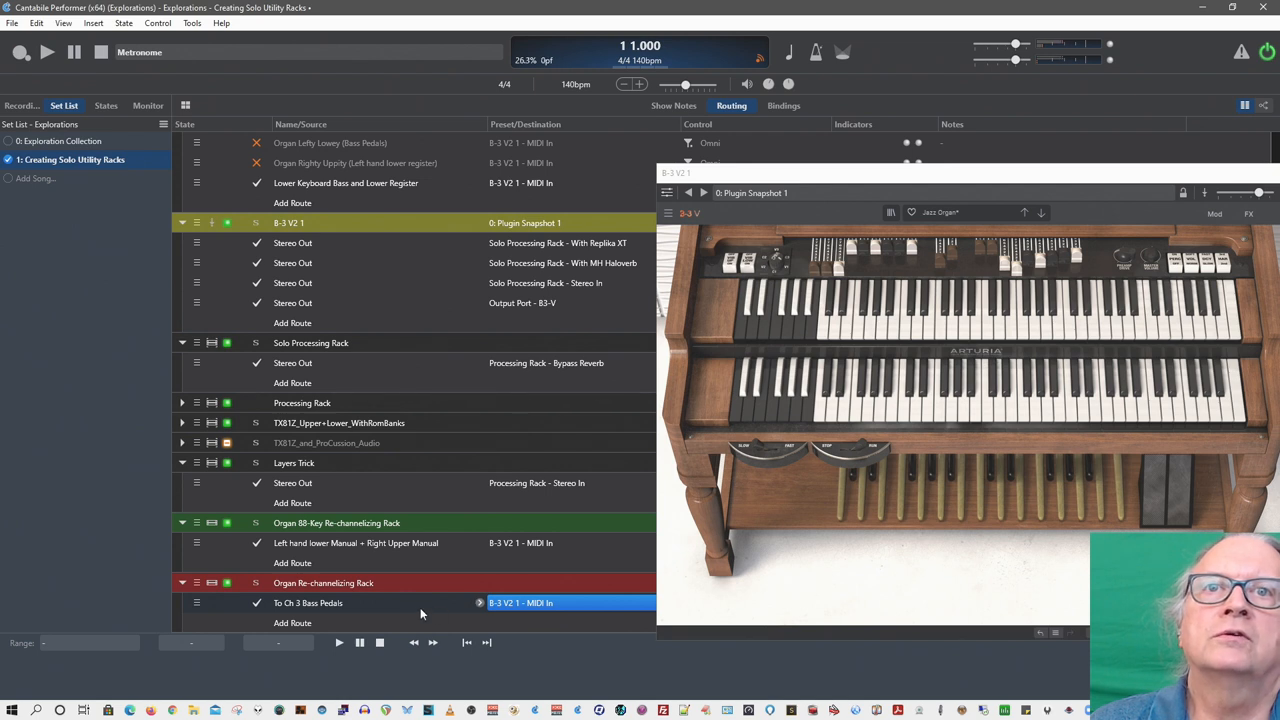
pyautogui.moveTo(420, 605)
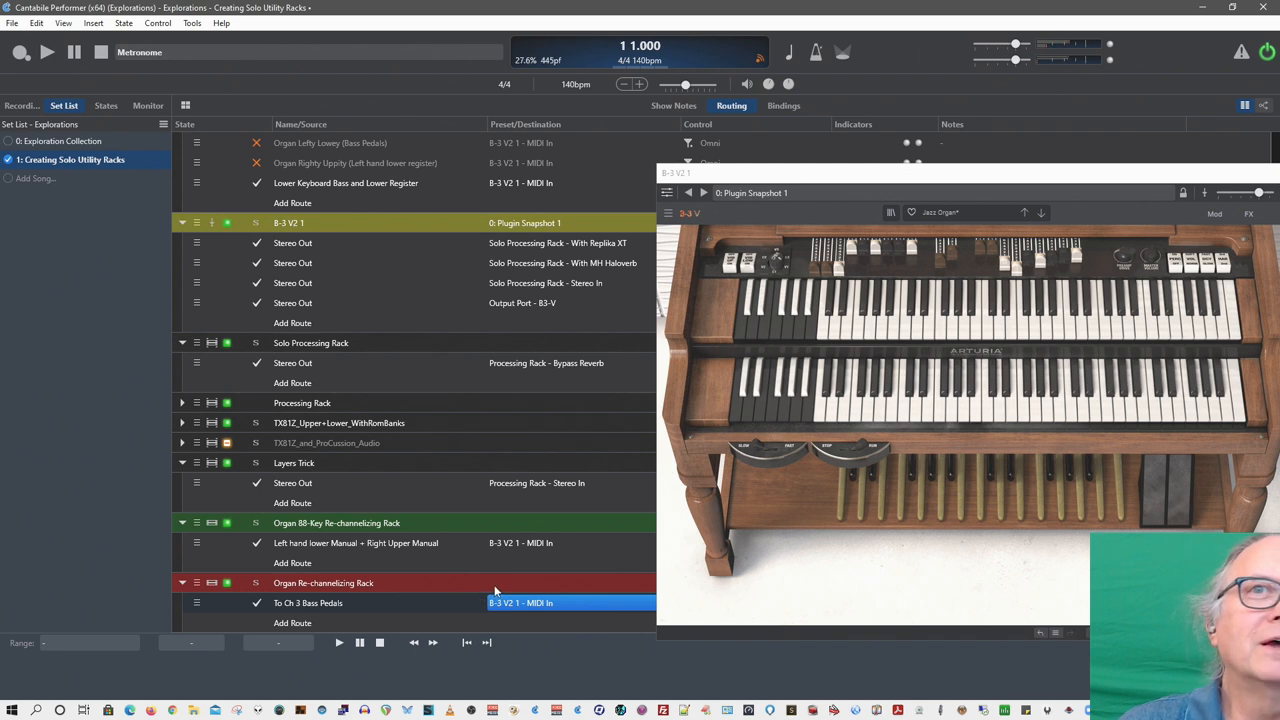
pyautogui.moveTo(520, 603)
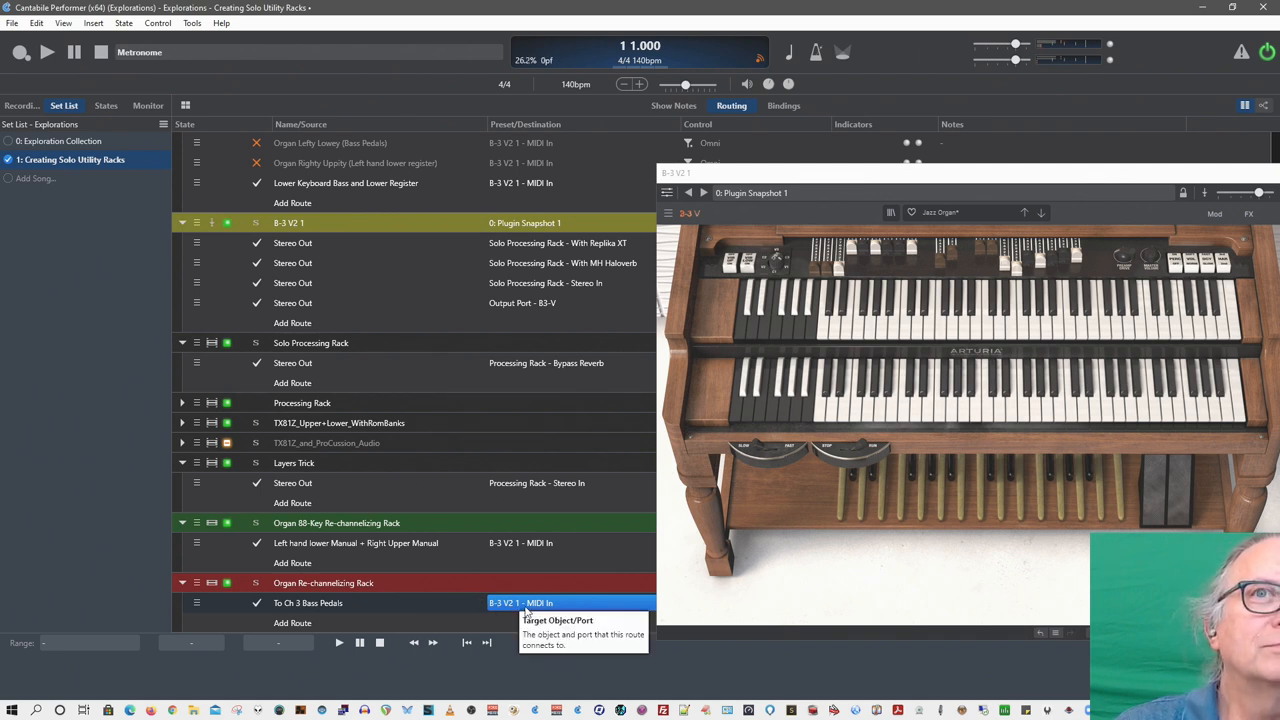
pyautogui.moveTo(305, 543)
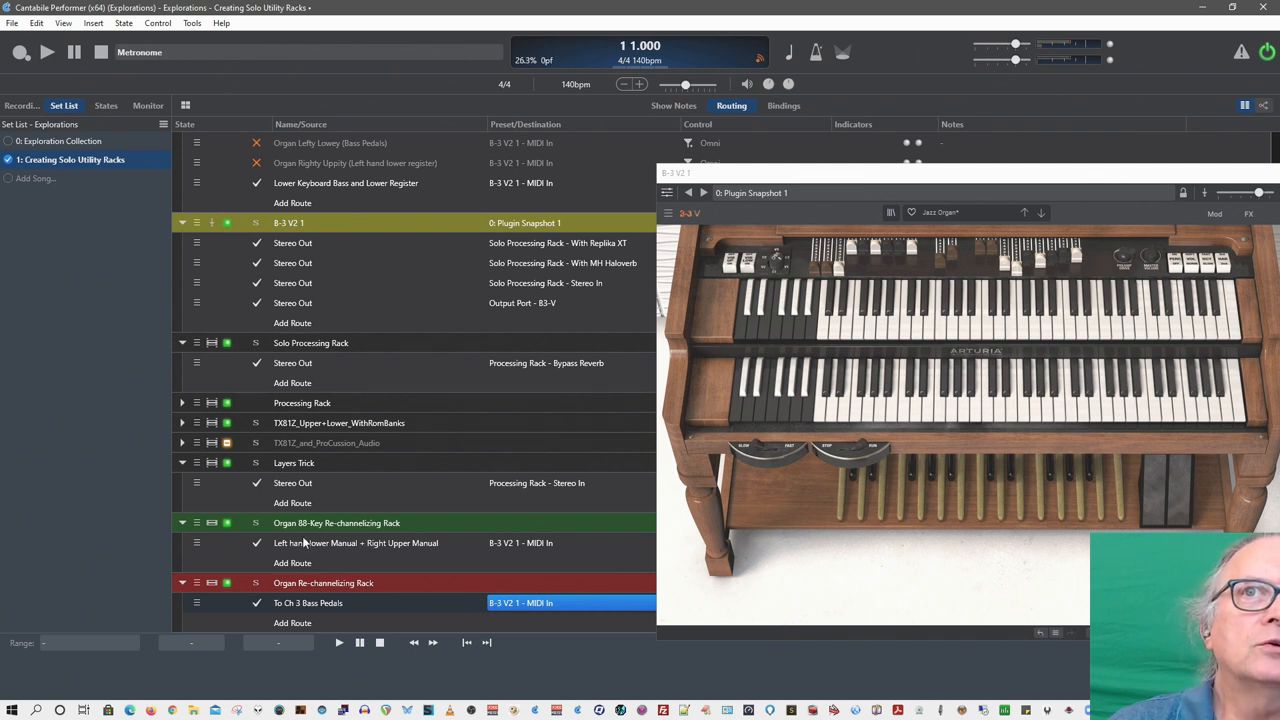
pyautogui.rightClick(336, 522)
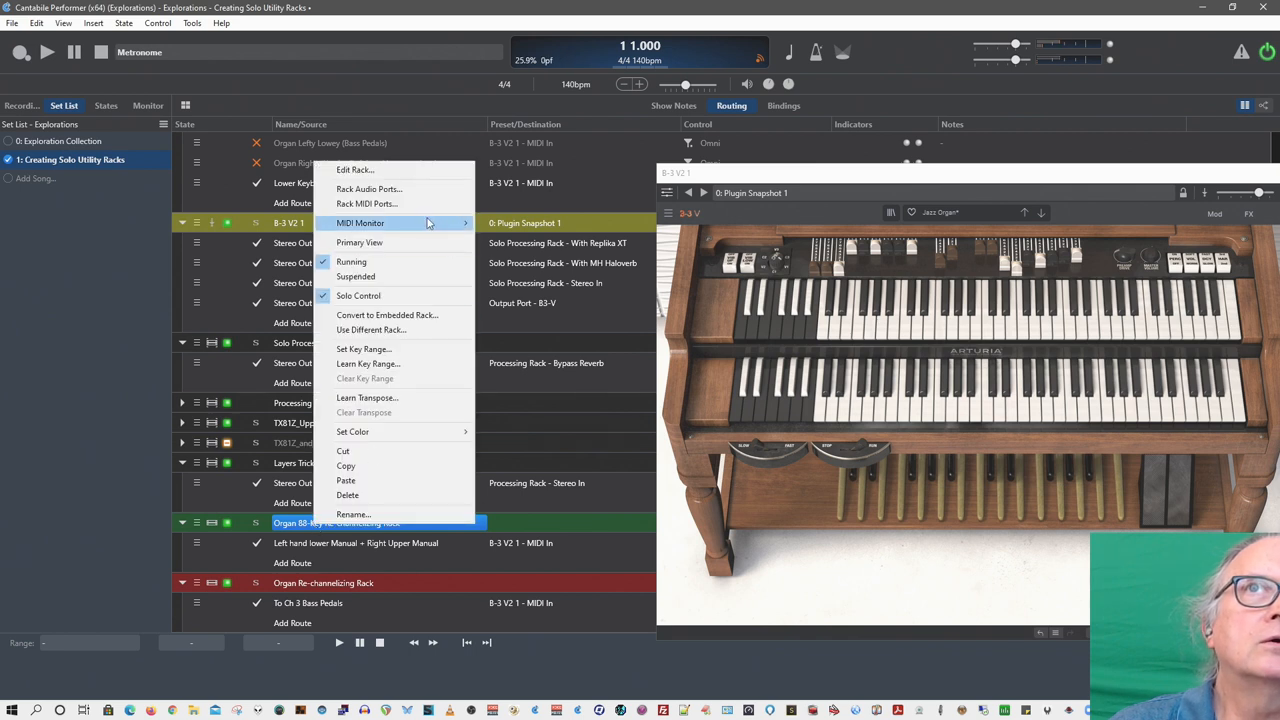
pyautogui.click(366, 203)
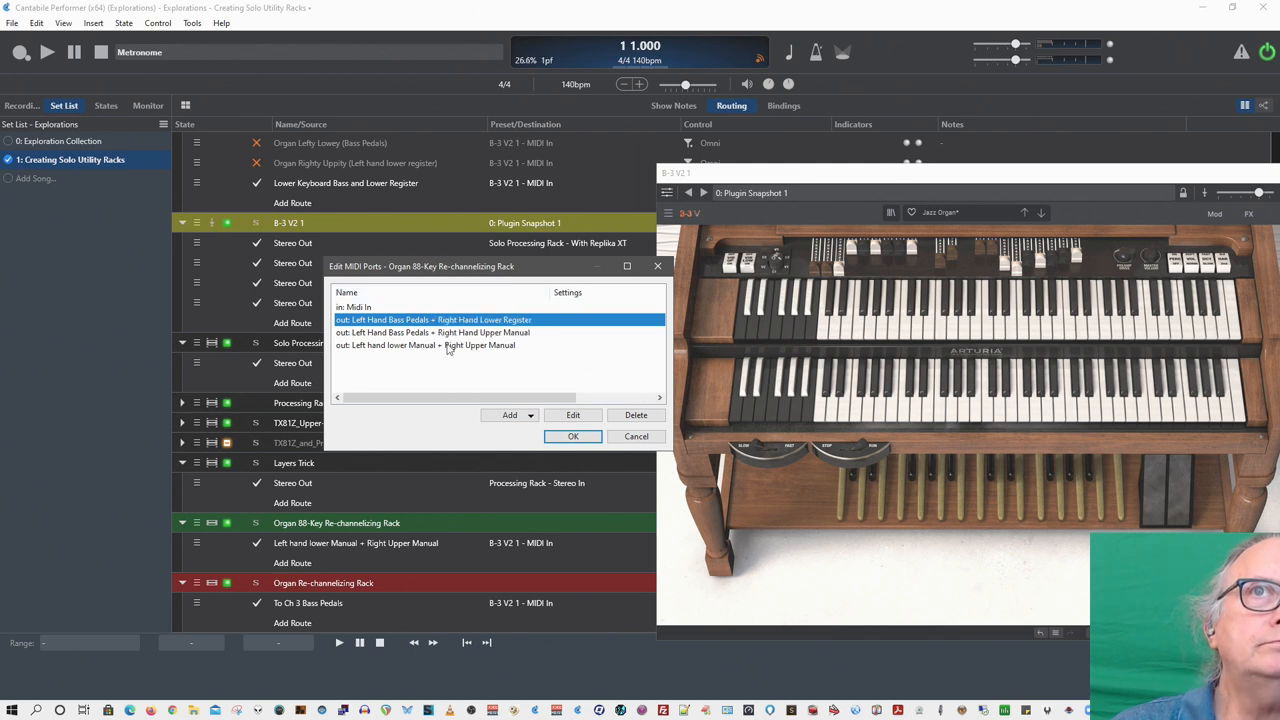
pyautogui.click(573, 415)
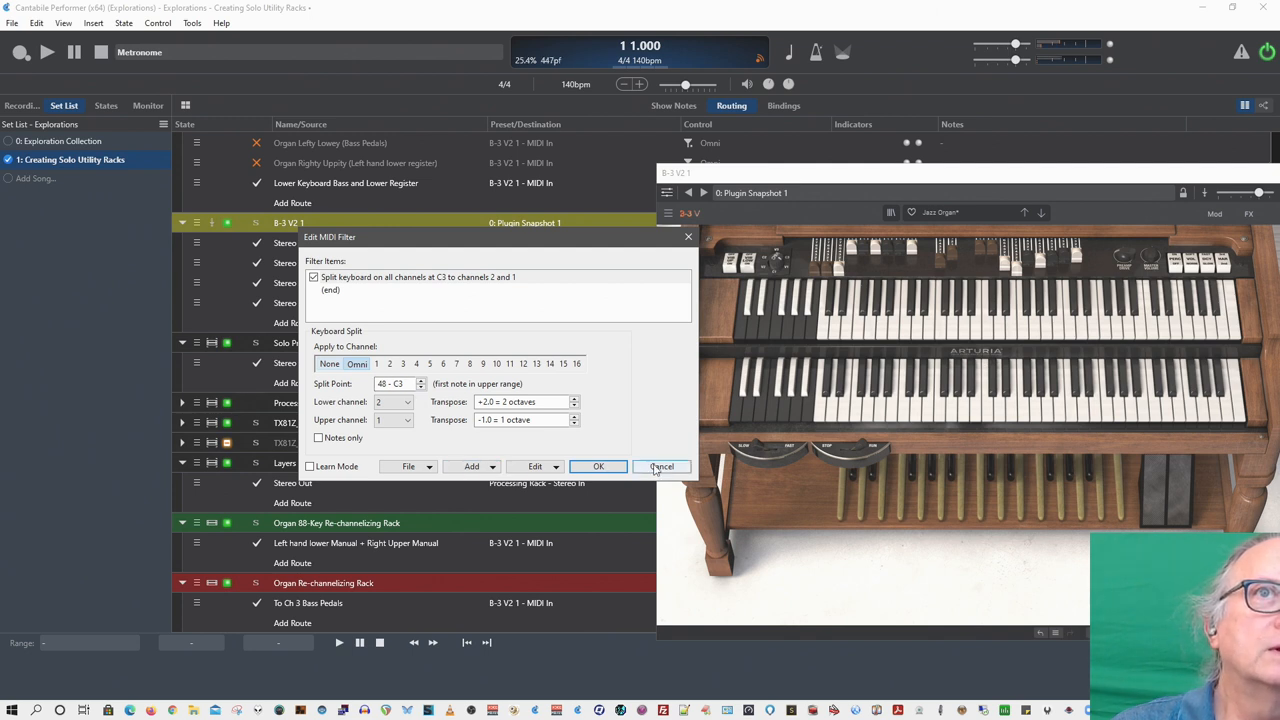
pyautogui.click(661, 467)
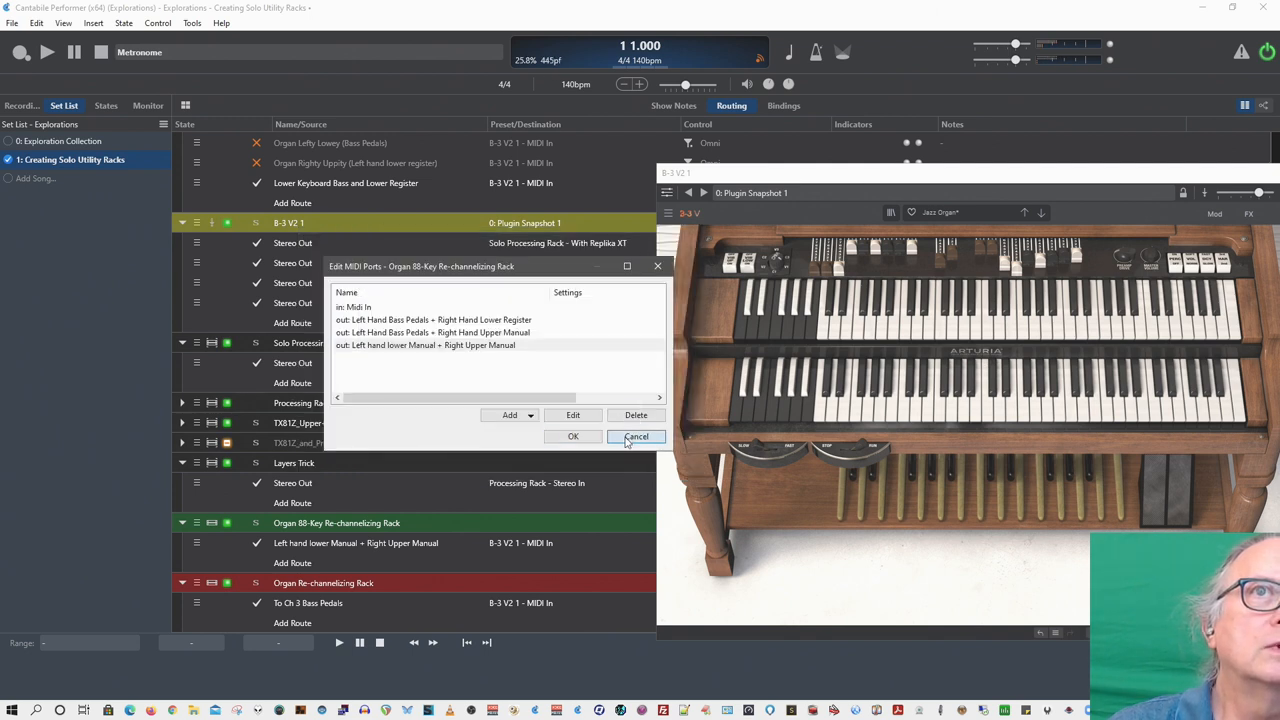
pyautogui.click(636, 436)
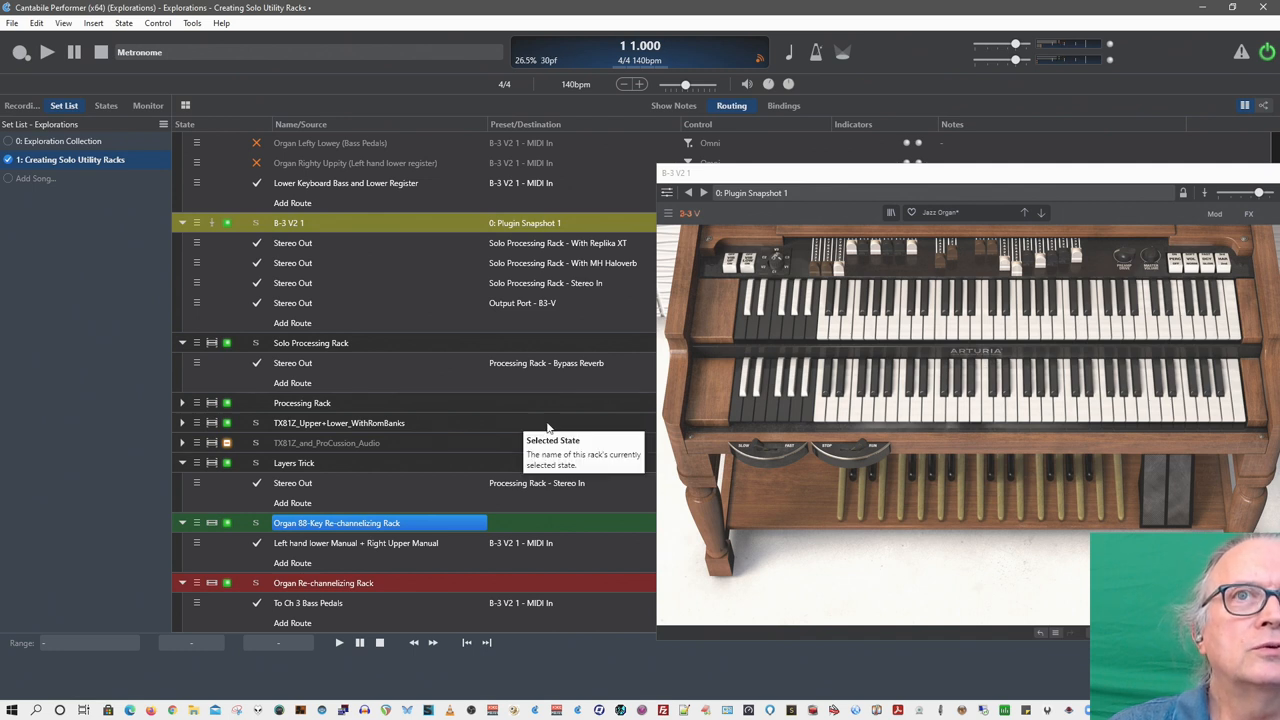
pyautogui.moveTo(323, 570)
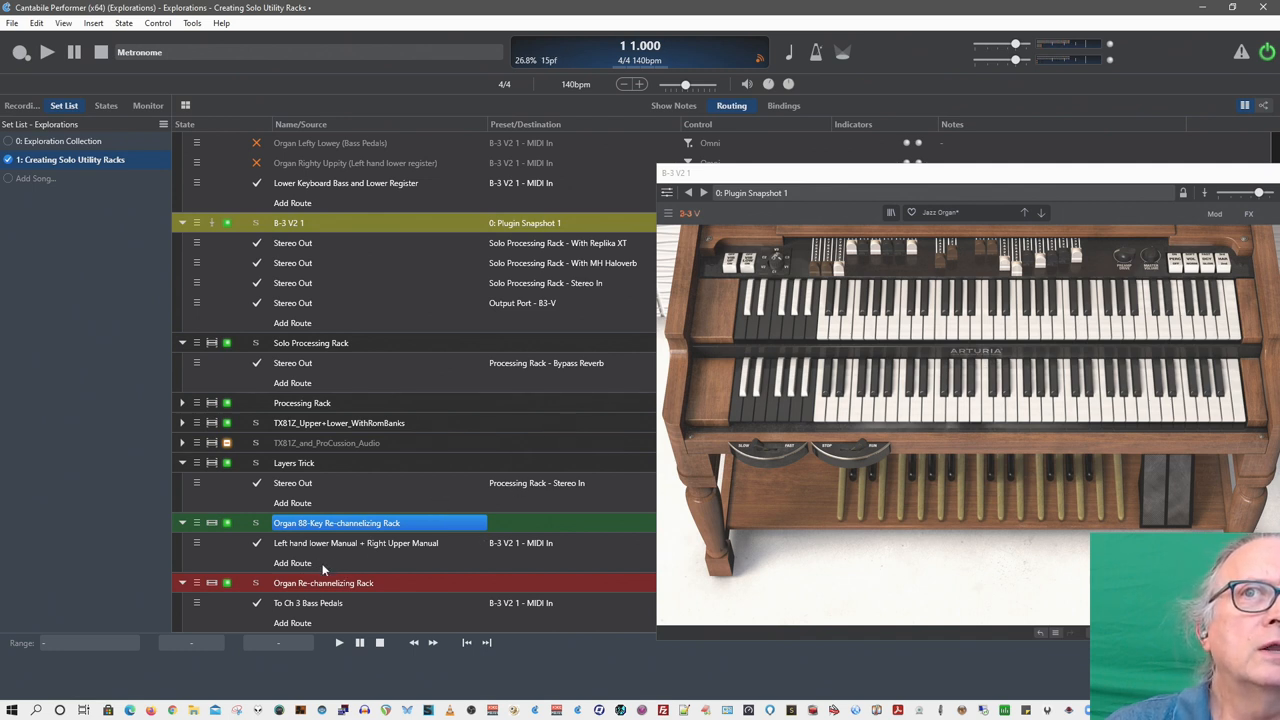
# - Route the 88-Key rack's Left Hand Bass Pedals + Right Hand Upper Manual port to B-3 V2 1 - MIDI In
pyautogui.click(292, 563)
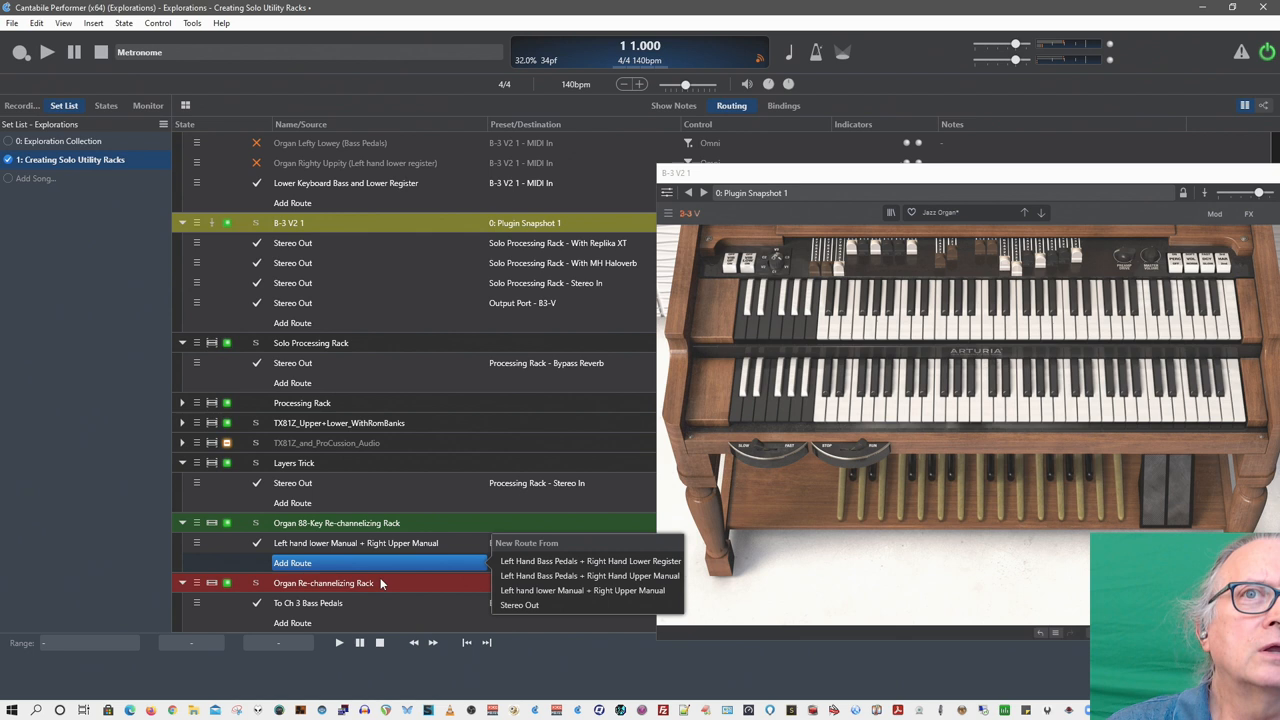
pyautogui.click(590, 575)
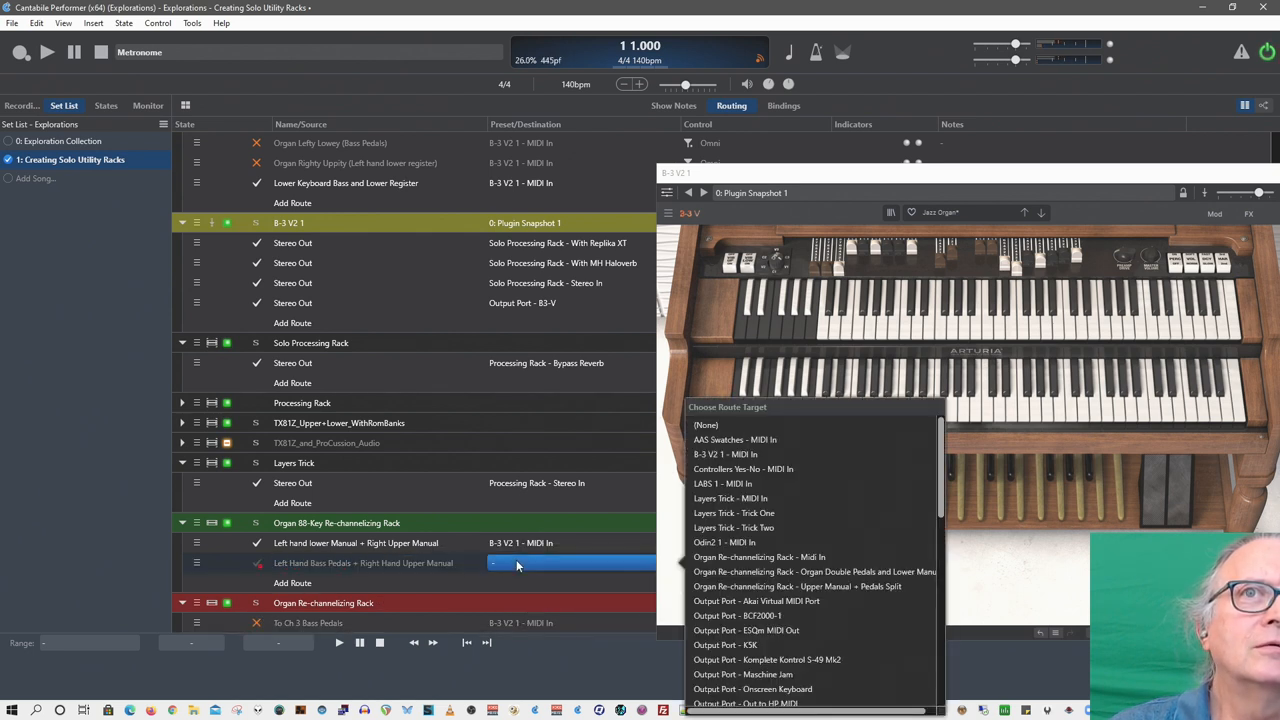
pyautogui.click(725, 454)
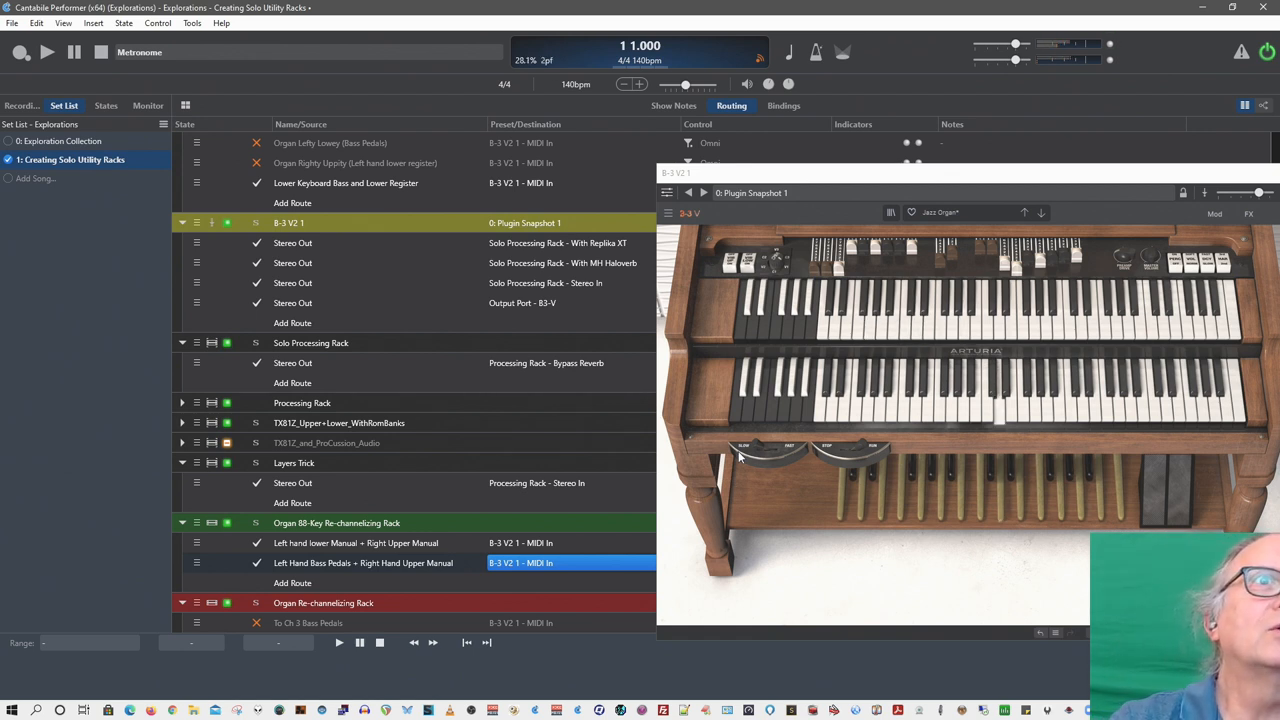
pyautogui.moveTo(953, 427)
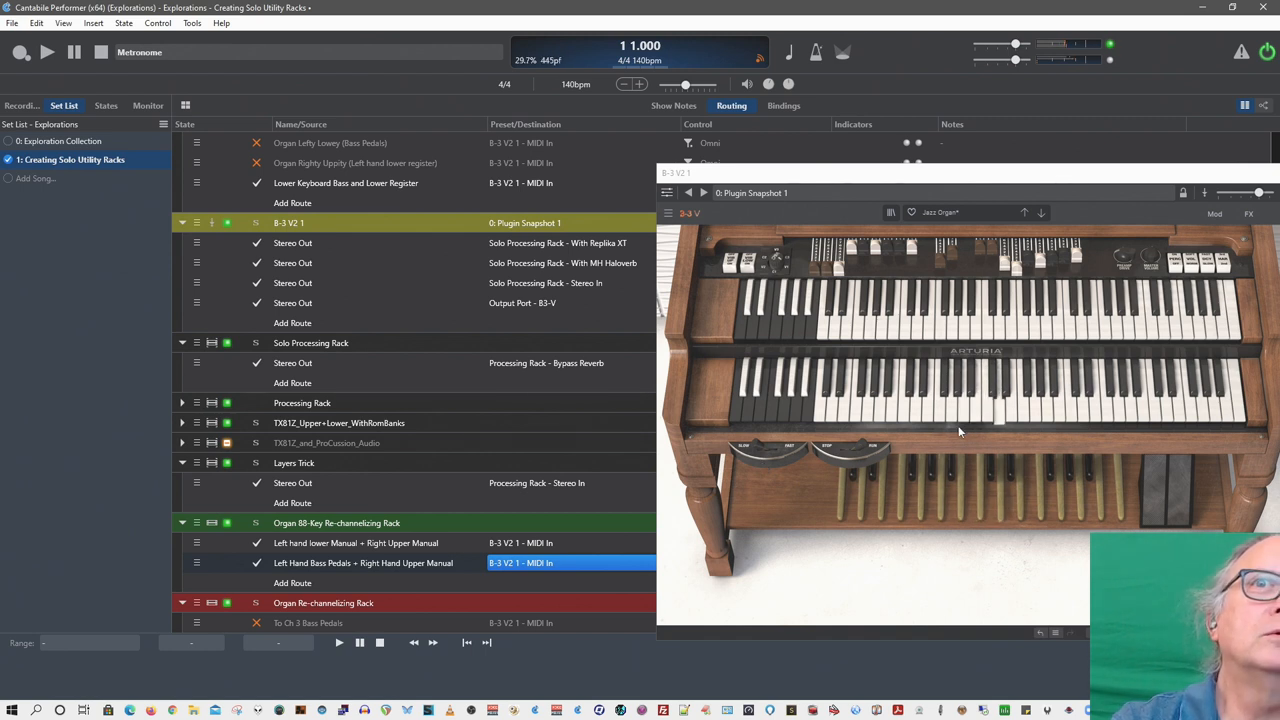
pyautogui.moveTo(590, 520)
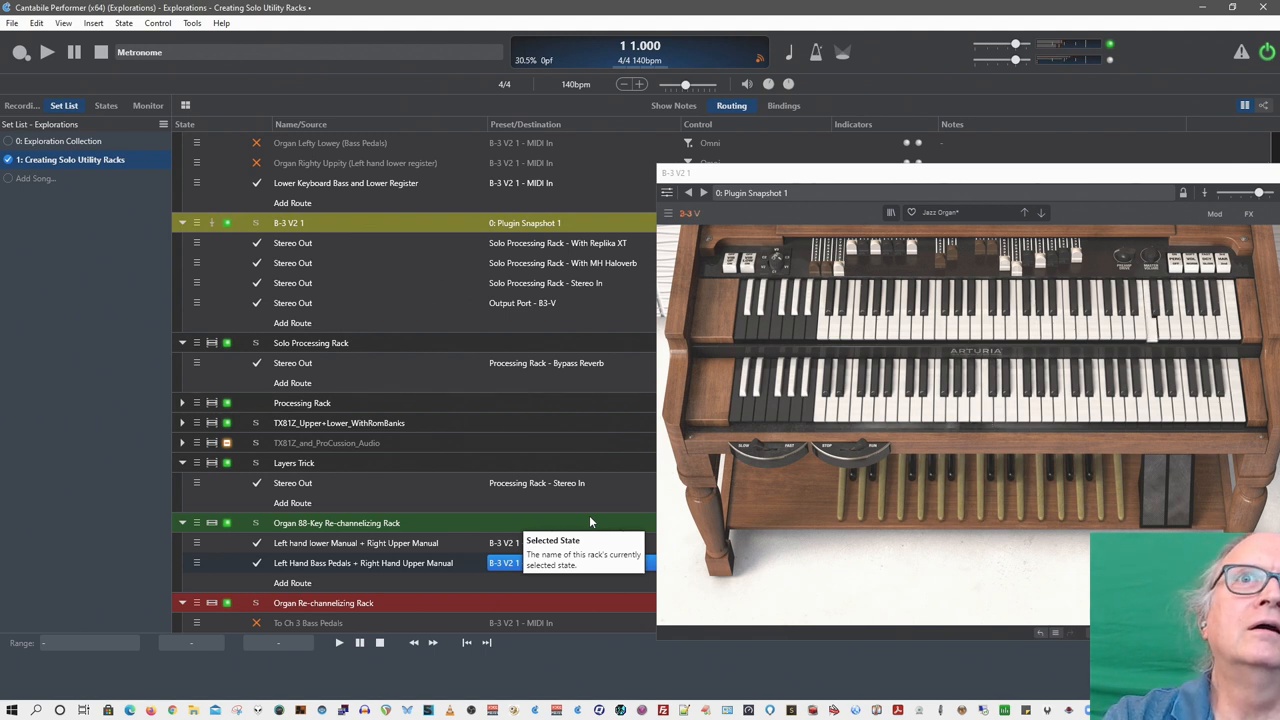
pyautogui.moveTo(663, 473)
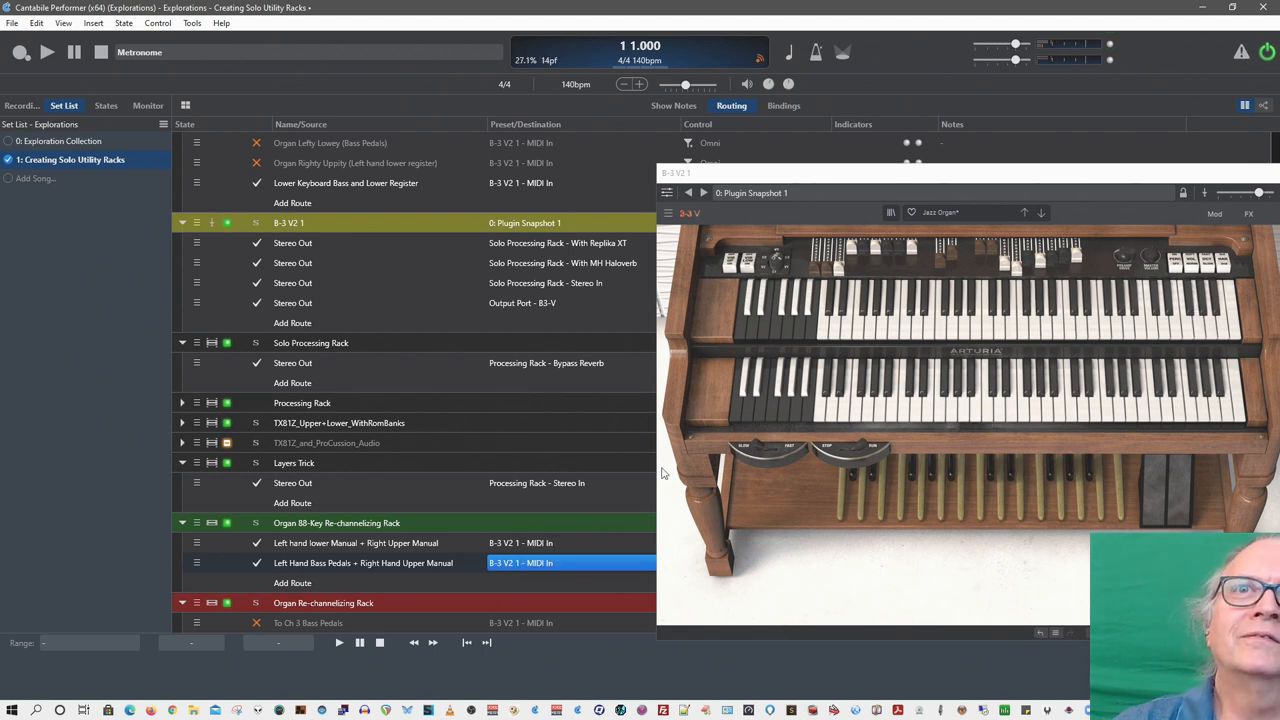
pyautogui.moveTo(790, 520)
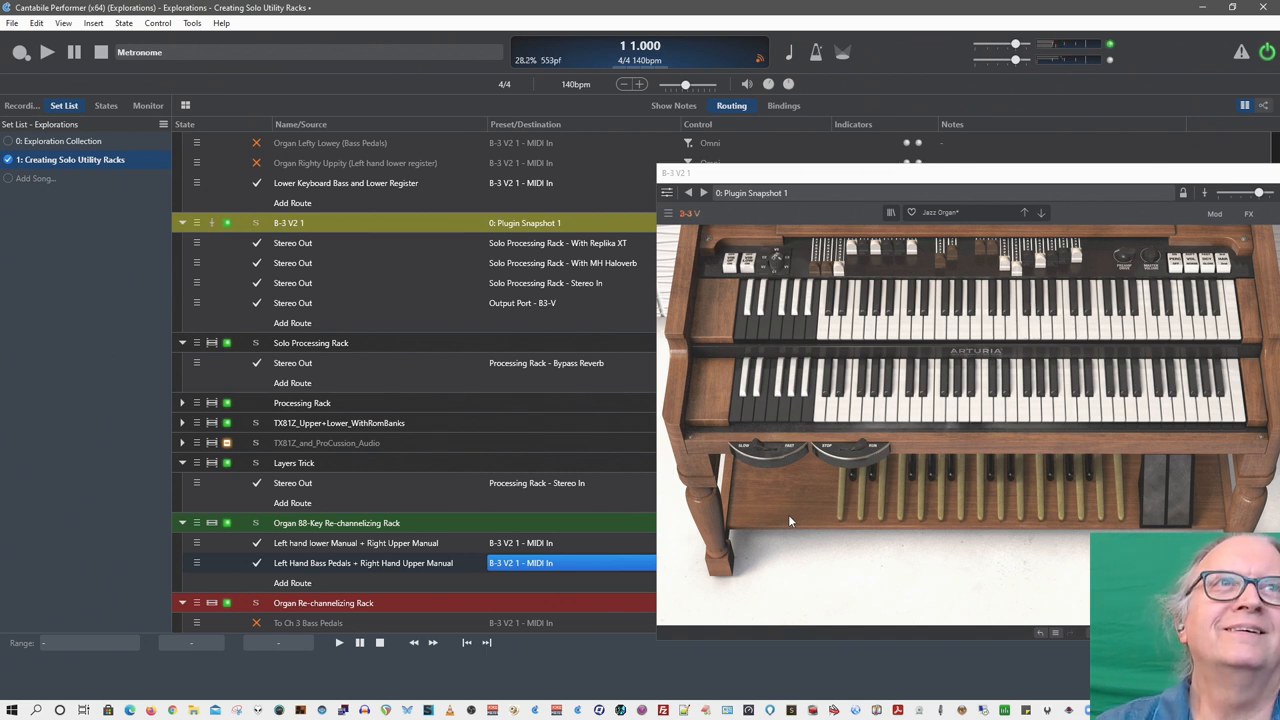
pyautogui.moveTo(577, 444)
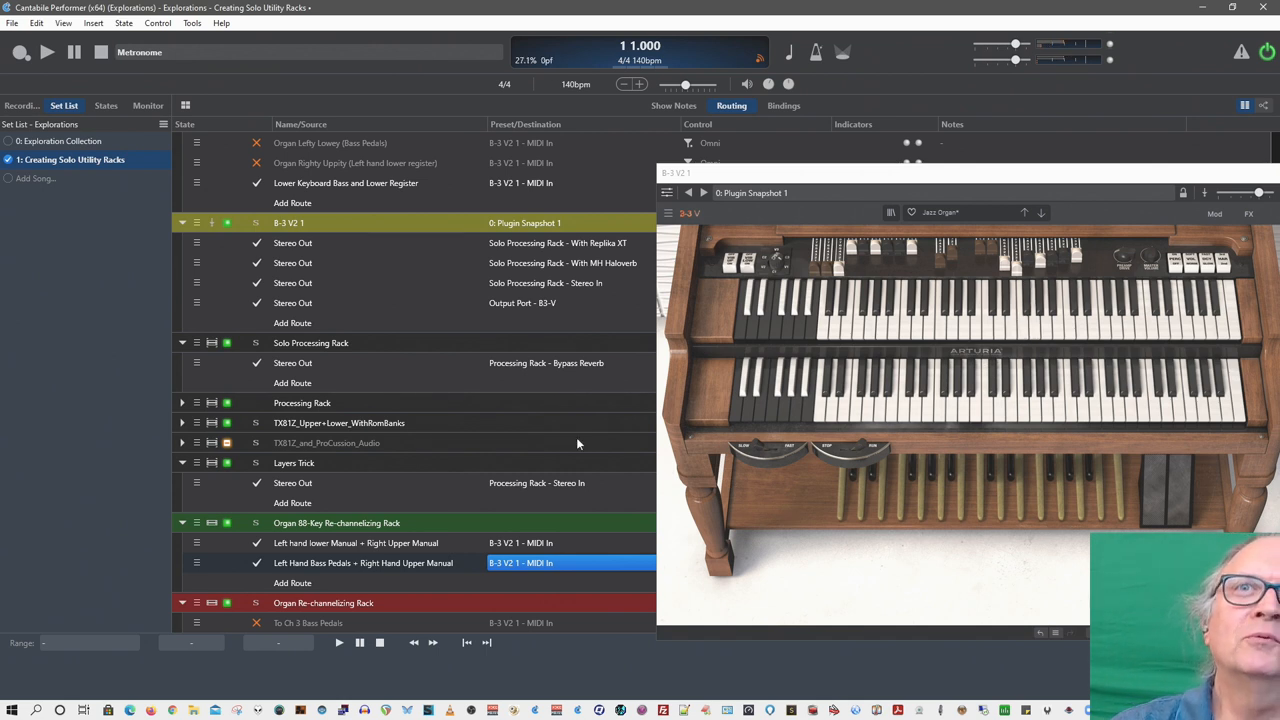
# - Disable the new Bass Pedals + Upper Manual route to B-3 V2 1
pyautogui.click(256, 562)
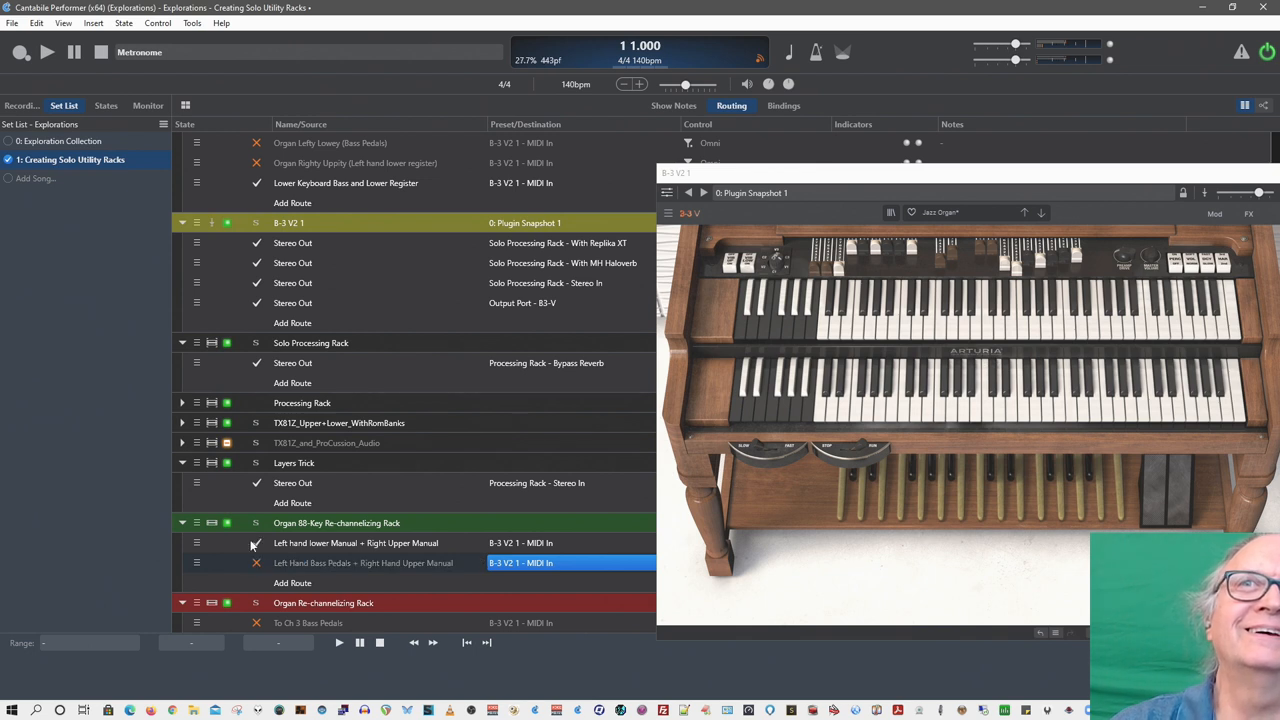
pyautogui.moveTo(385, 571)
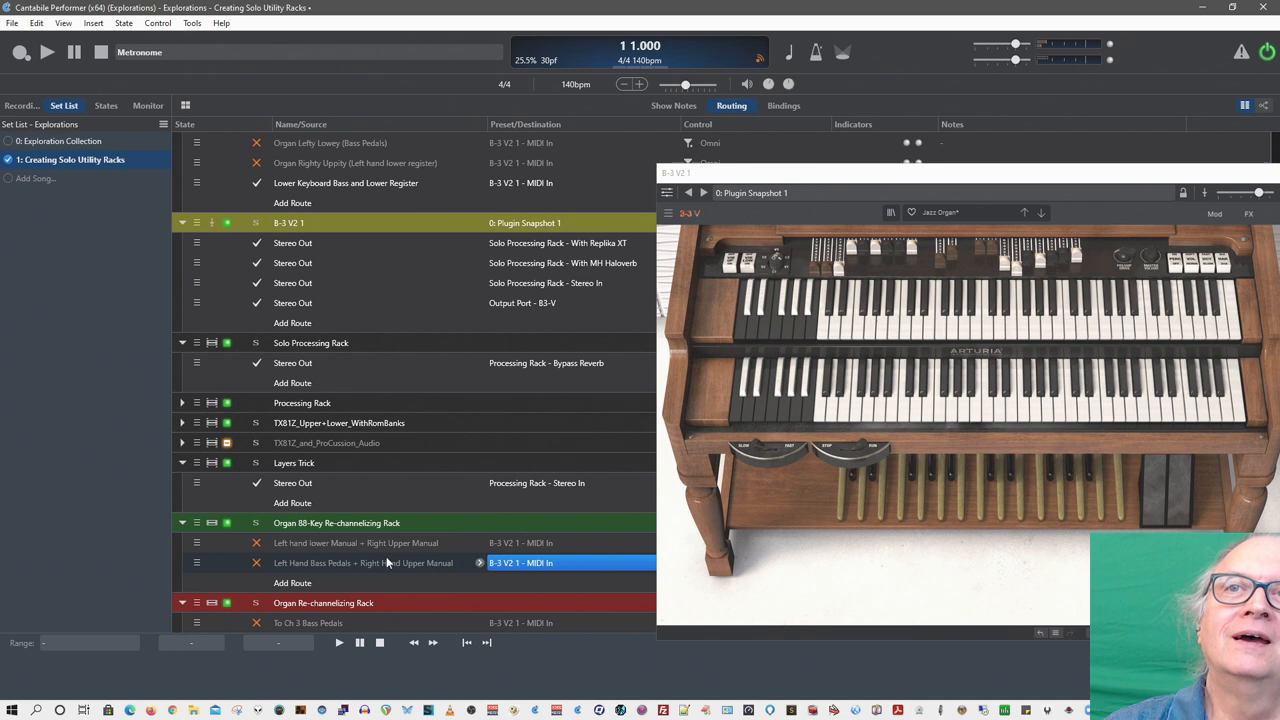
pyautogui.moveTo(390, 562)
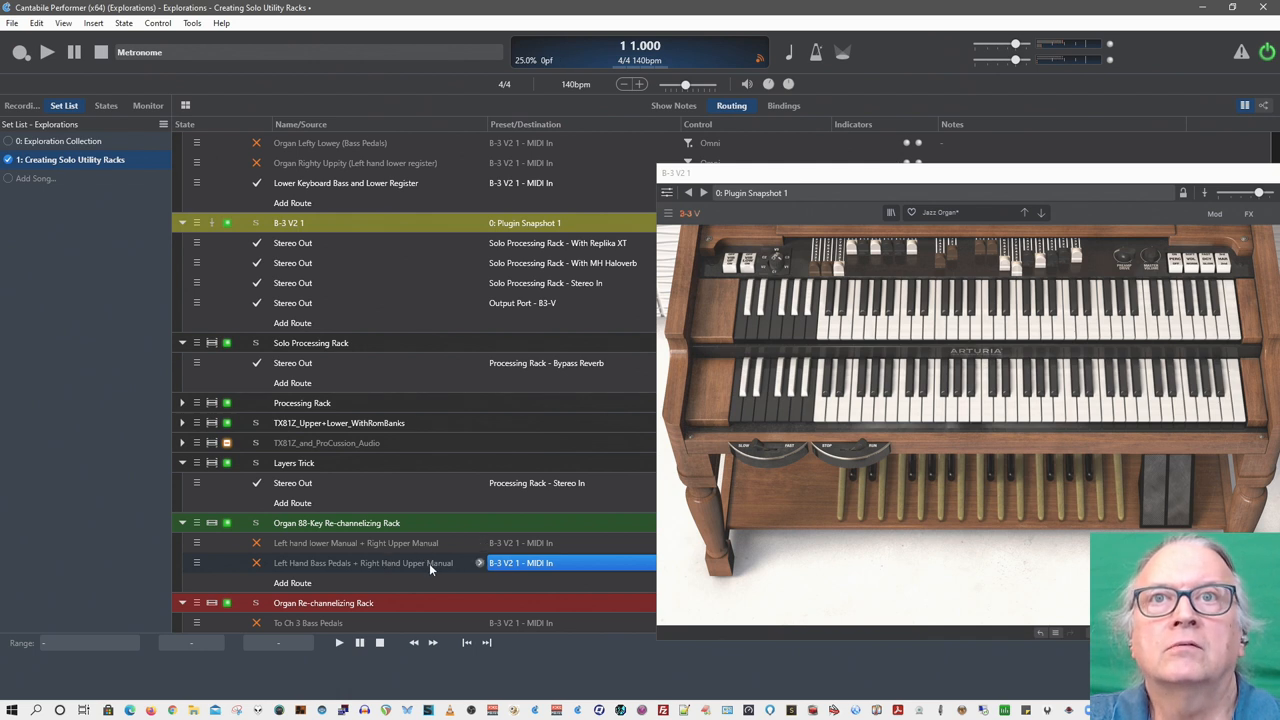
pyautogui.moveTo(431, 563)
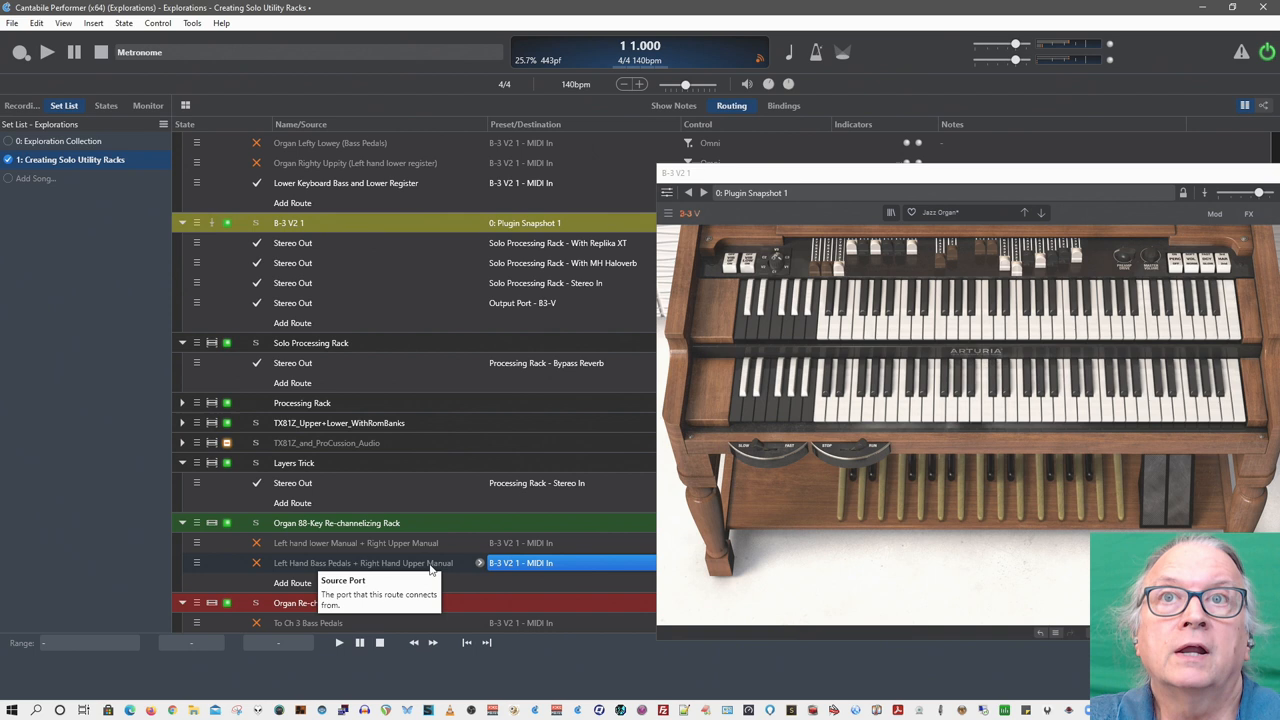
pyautogui.moveTo(430, 570)
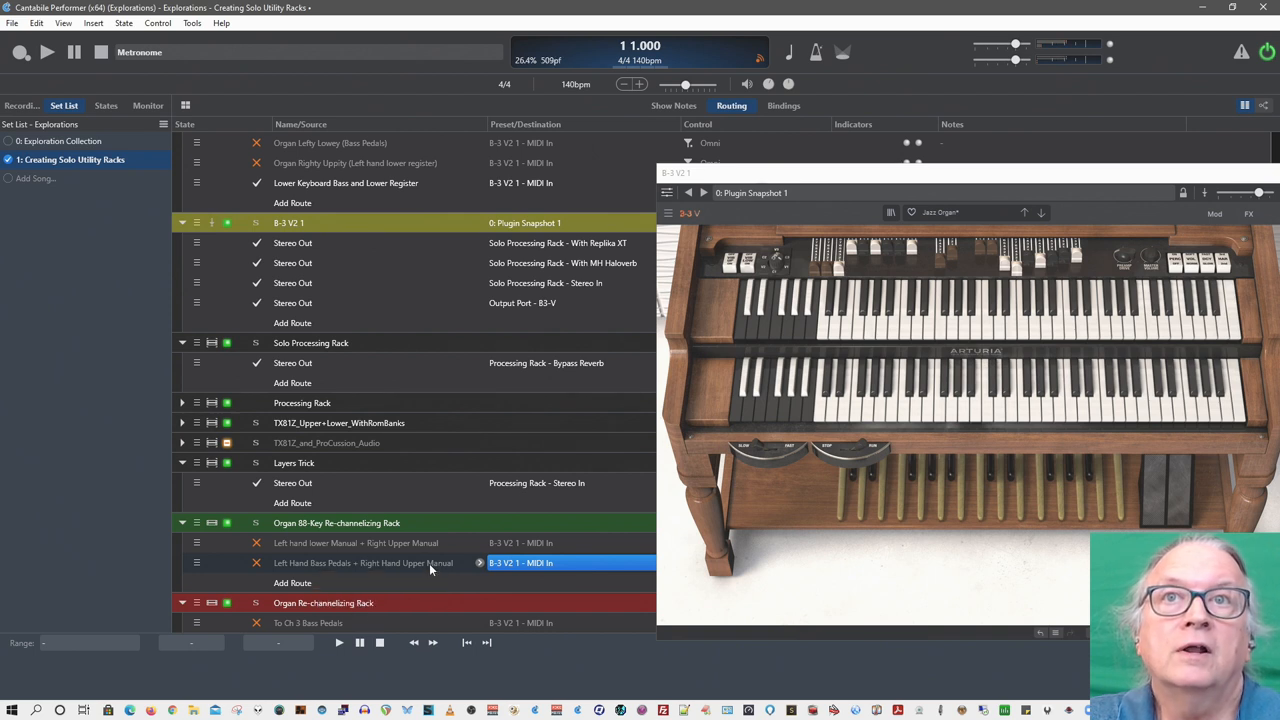